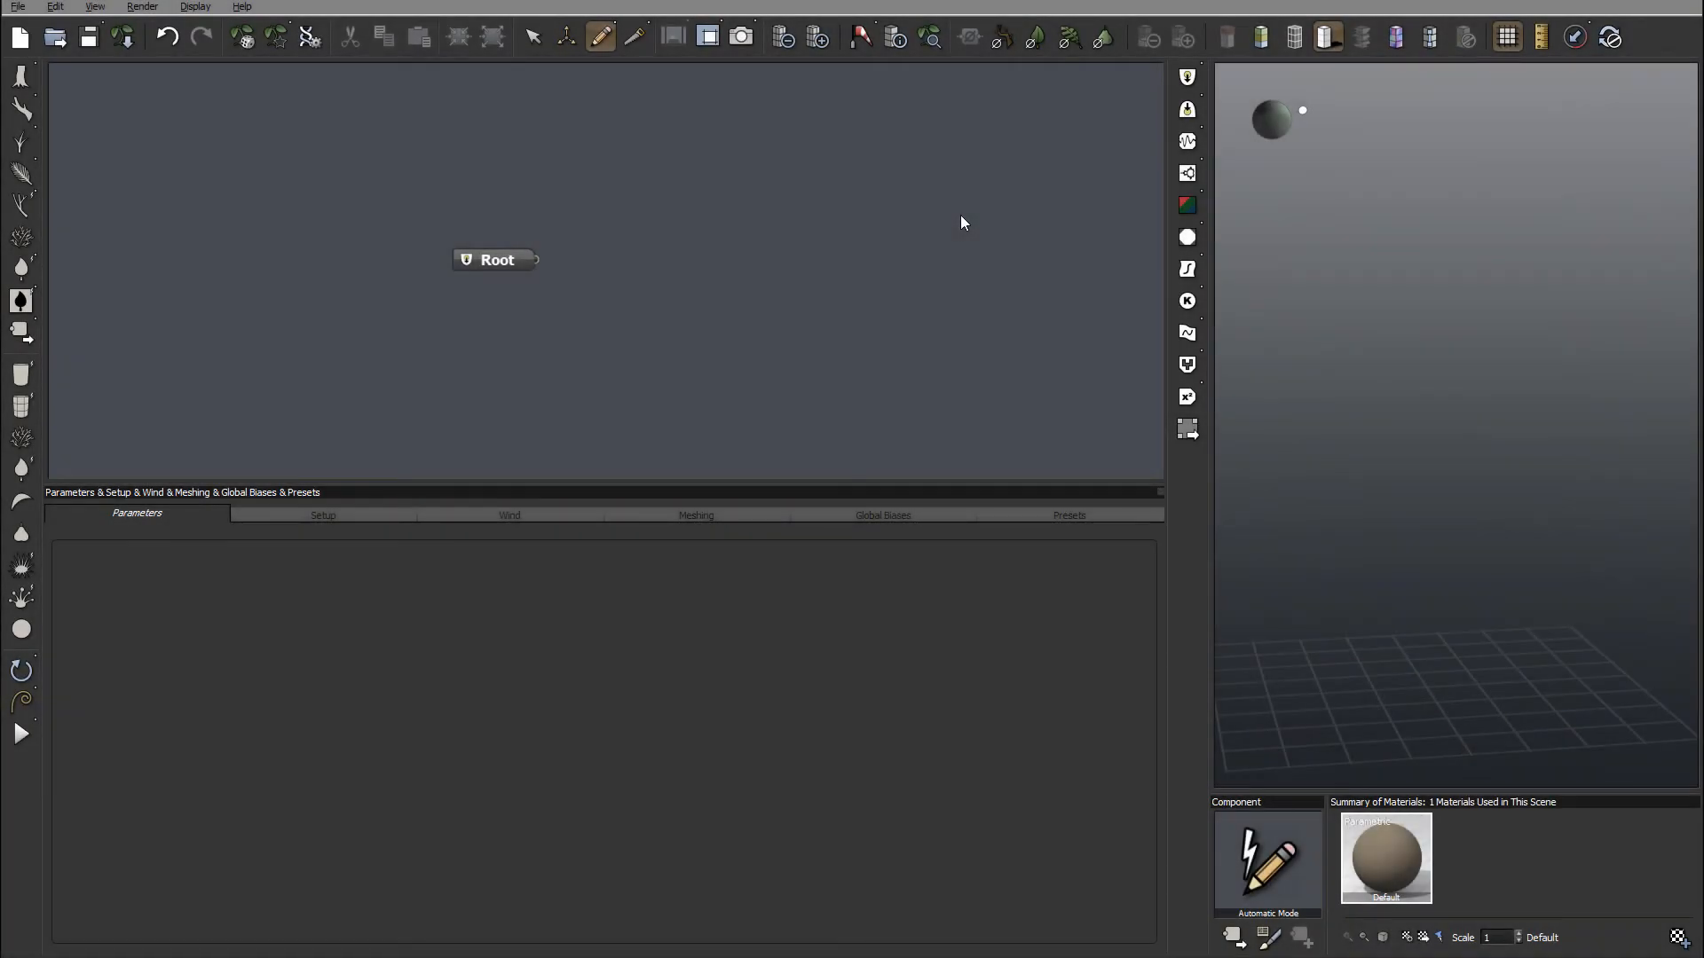
mouse_move(1333, 691)
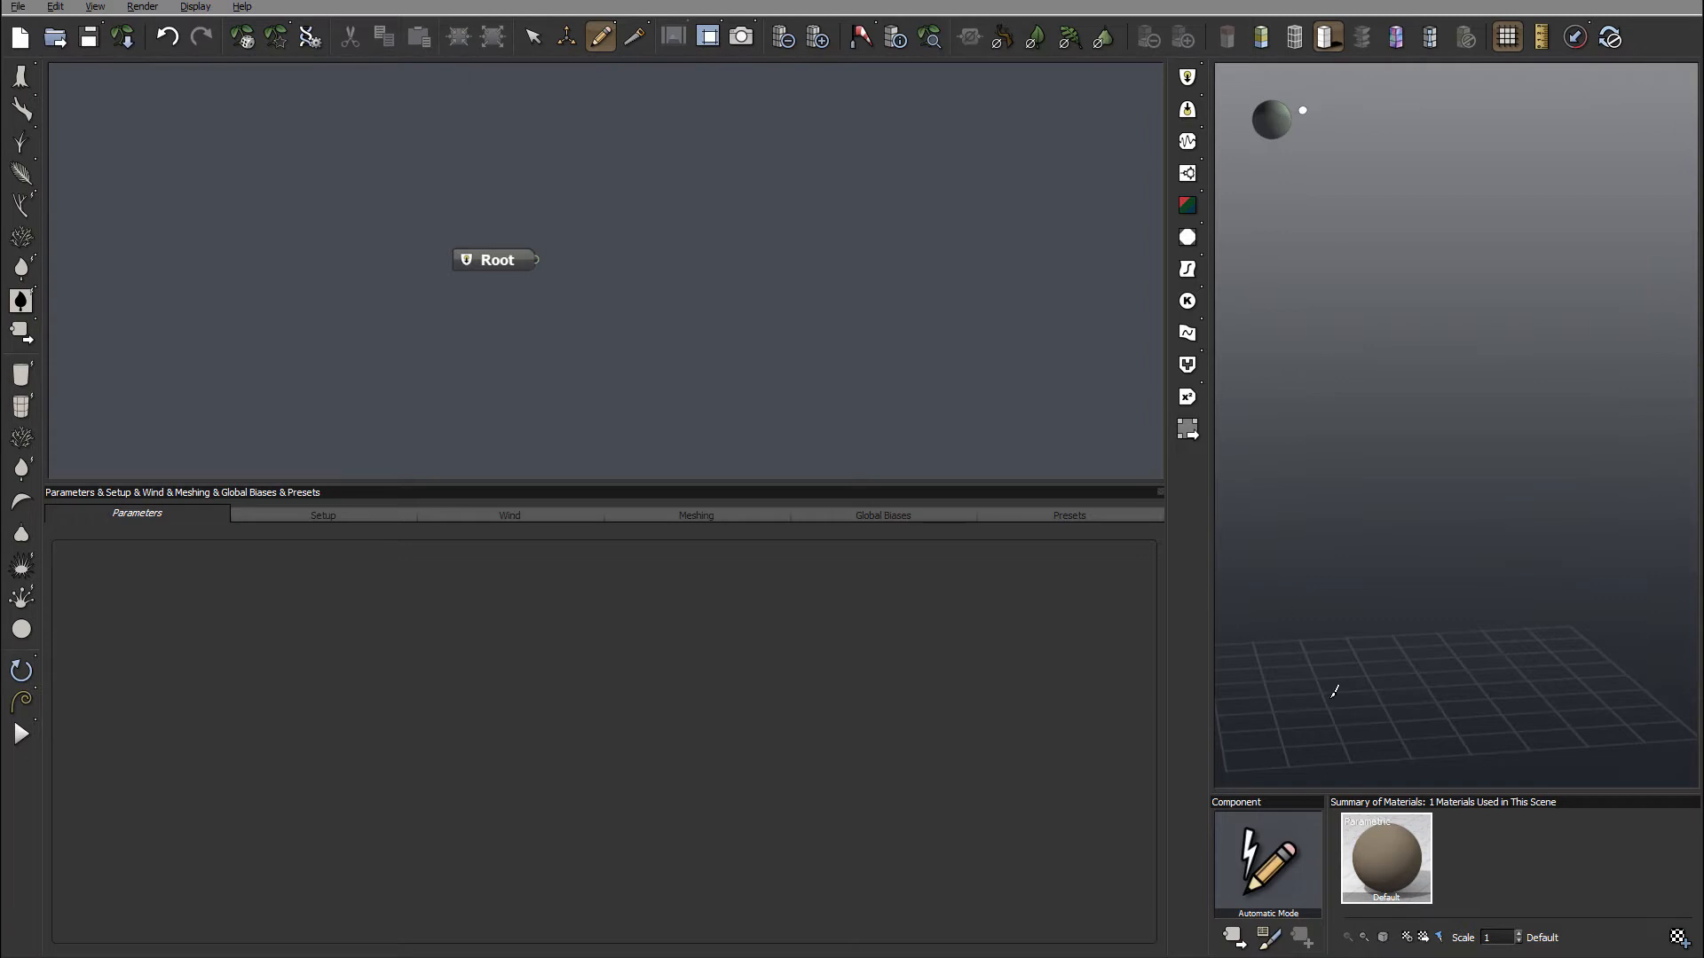
mouse_move(817, 220)
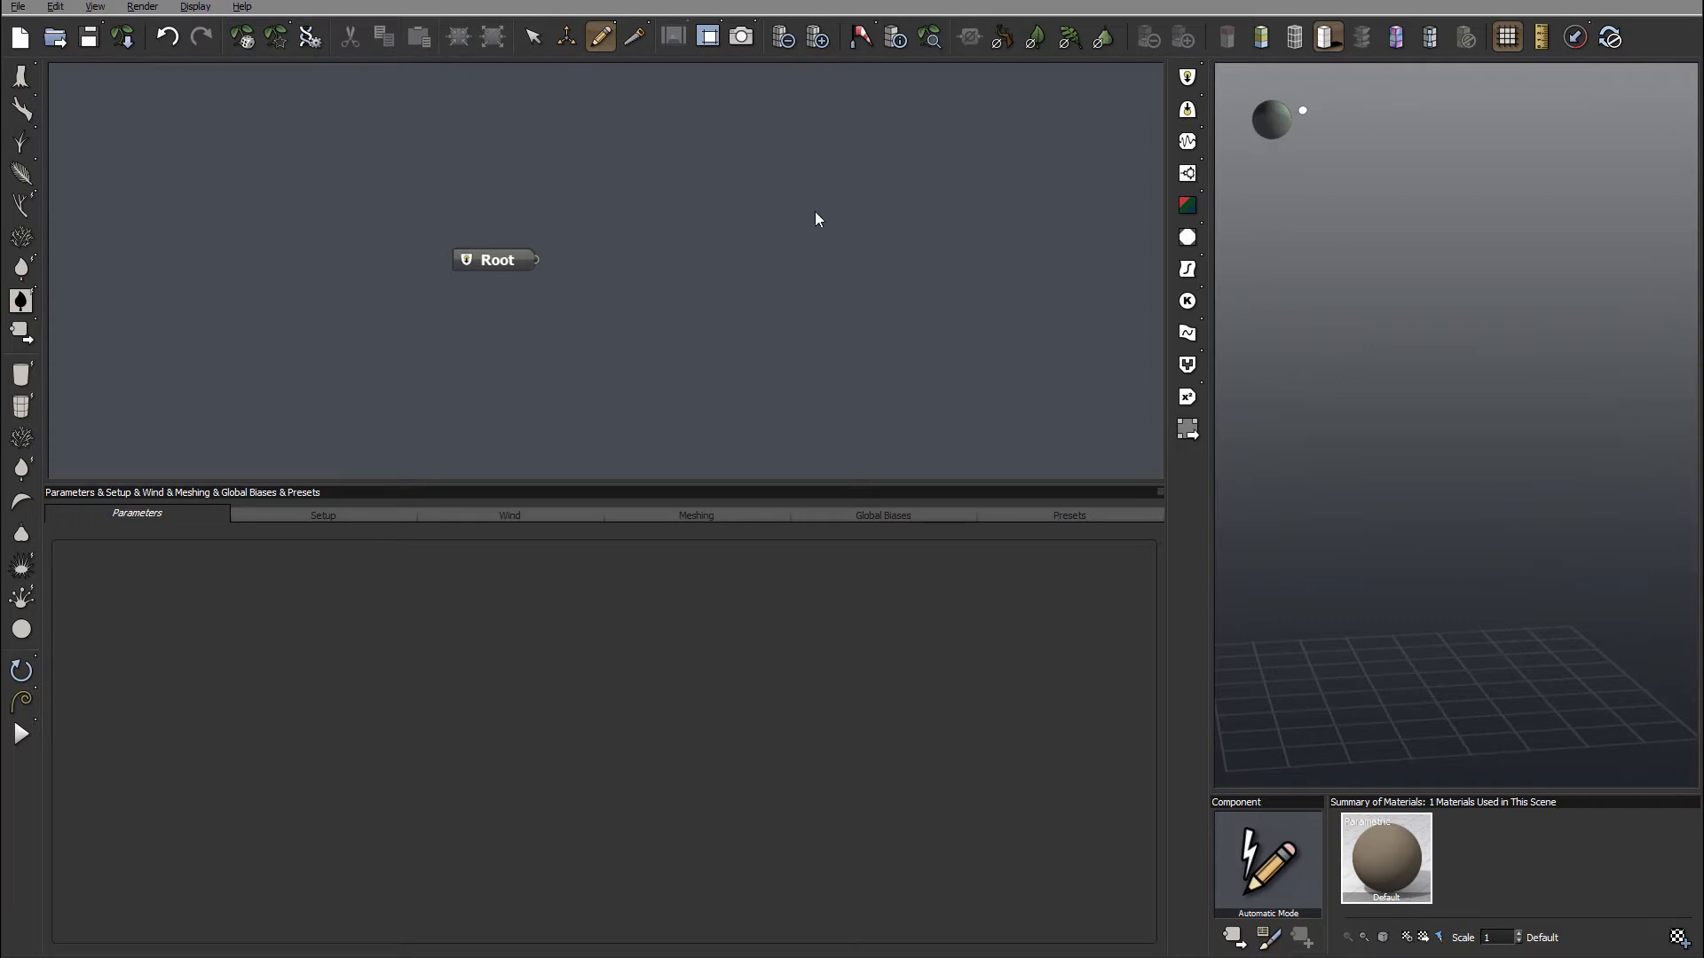
mouse_move(811, 300)
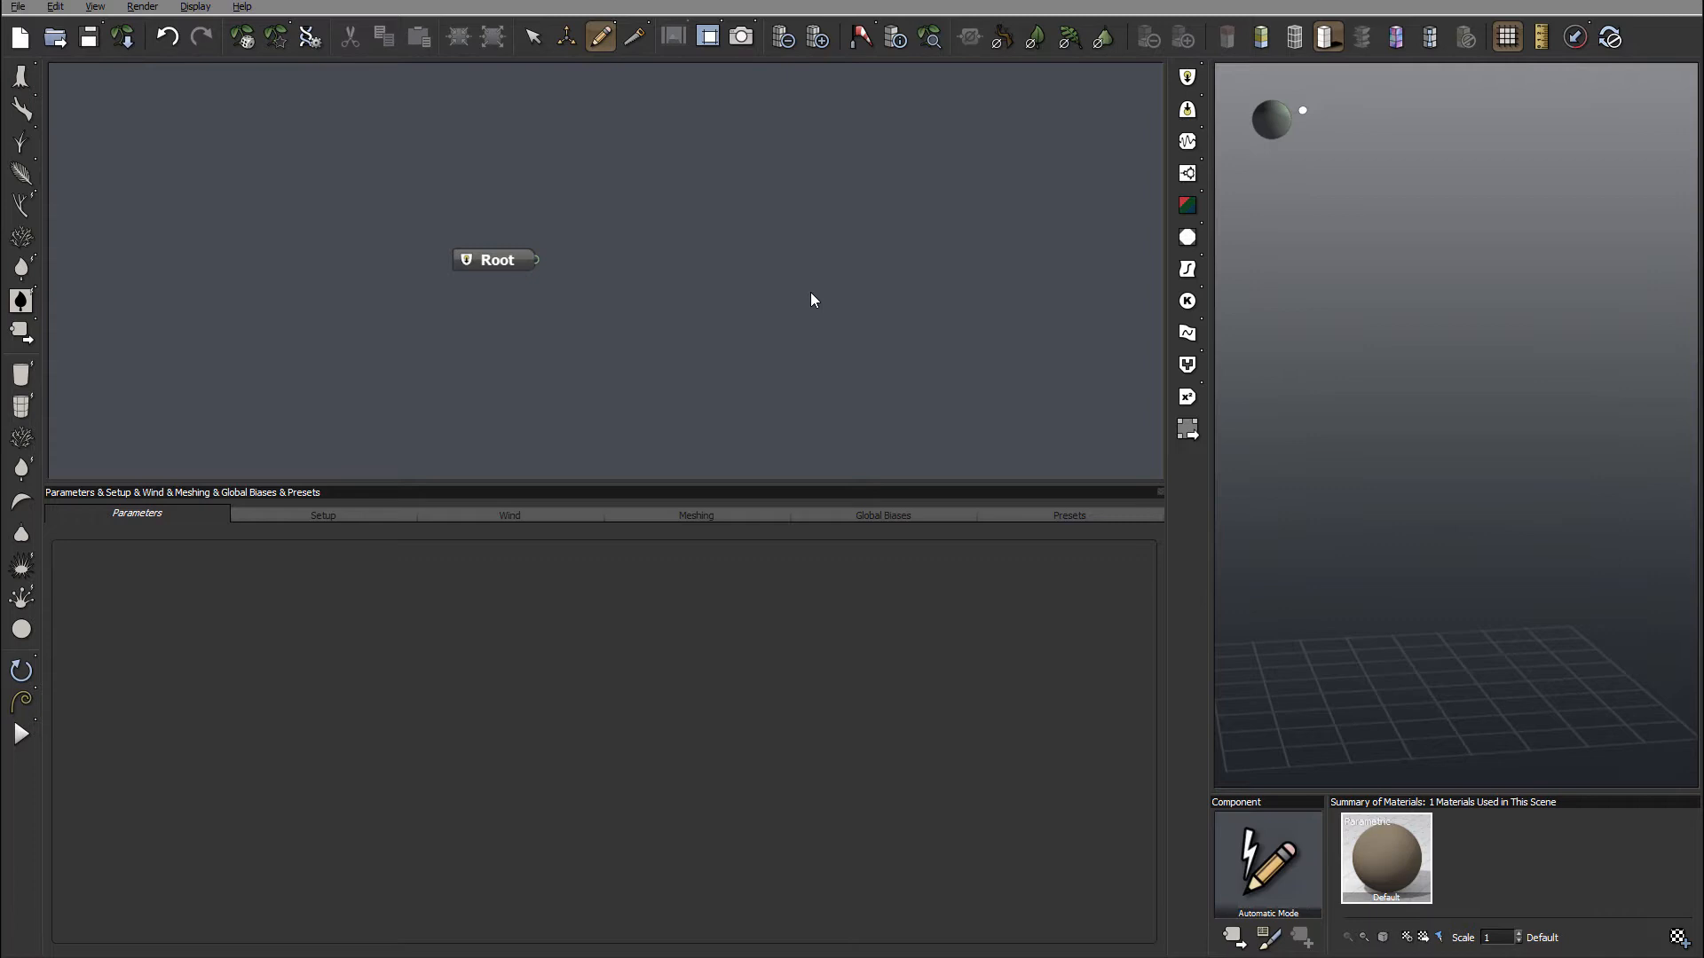
mouse_move(1134, 176)
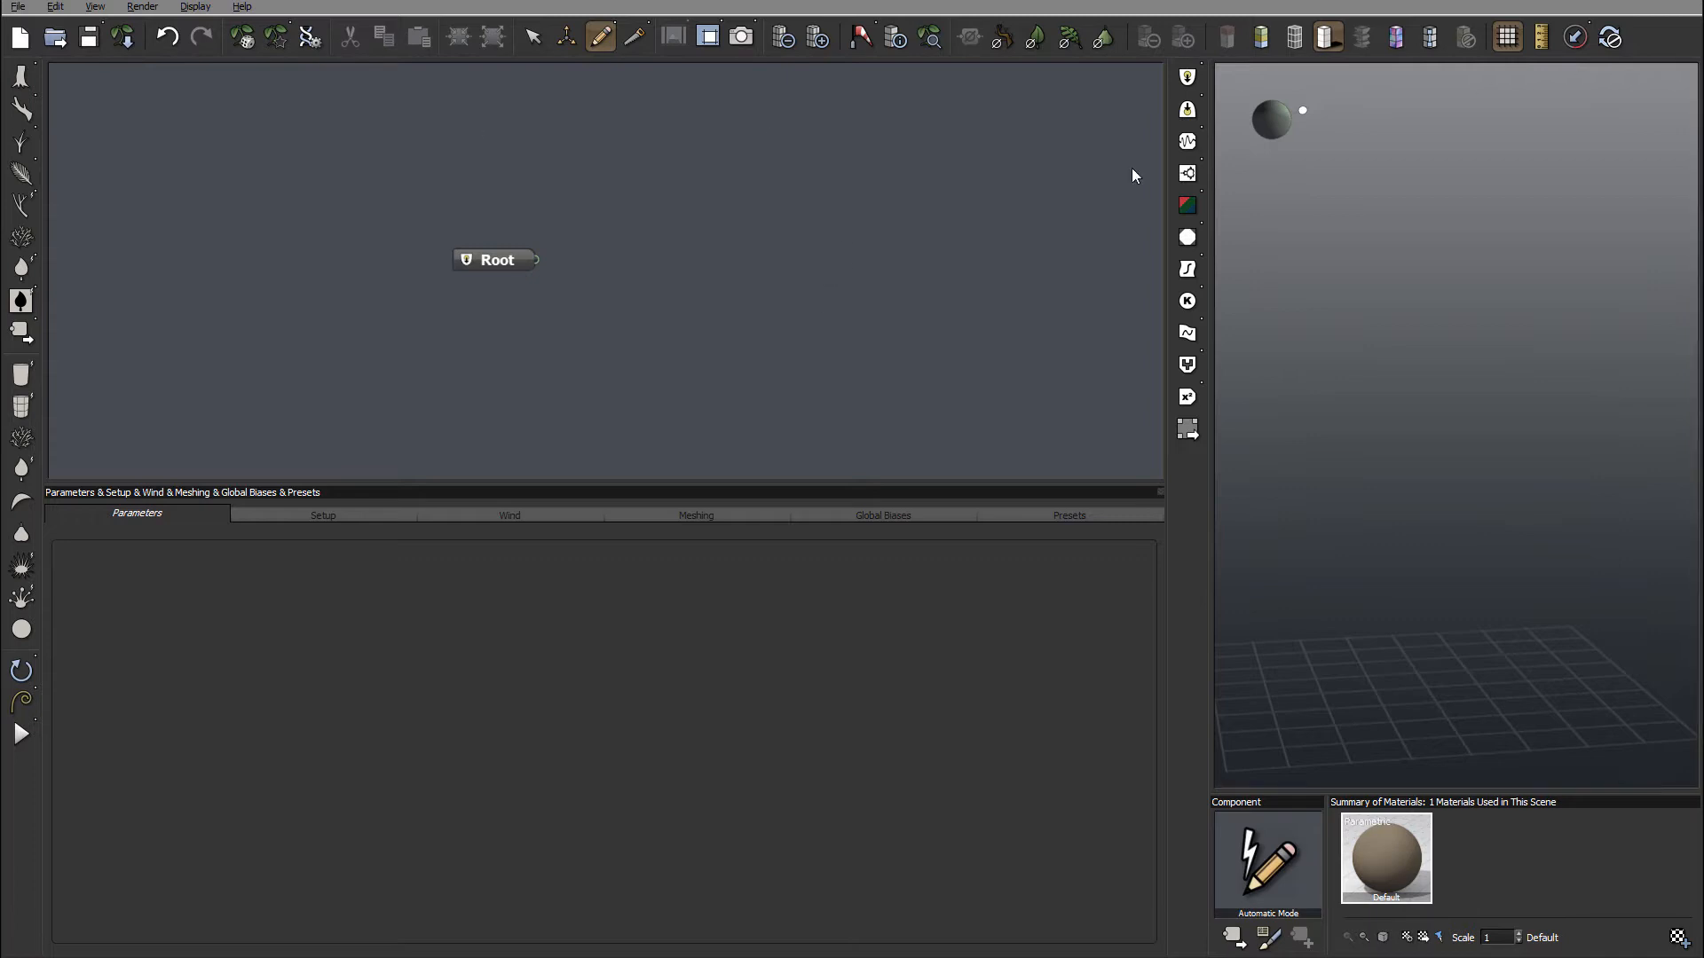
mouse_move(845, 236)
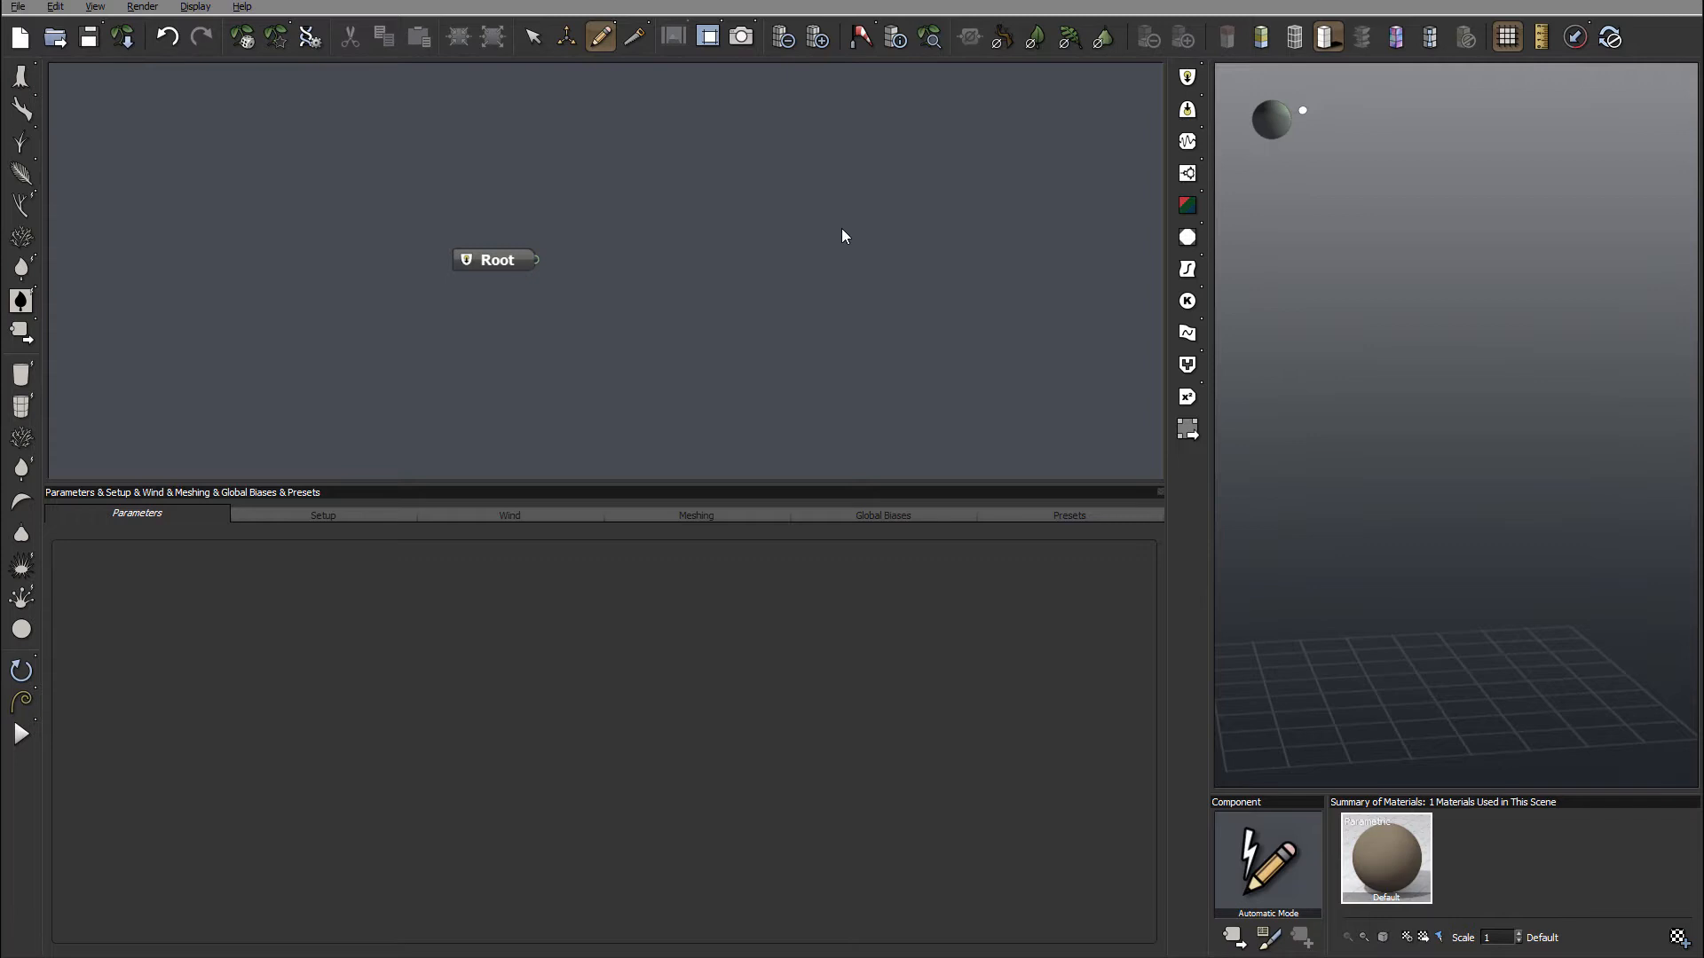
Add a Trunk Segment under the Root node via Geometry > Trunk Segment
click(496, 259)
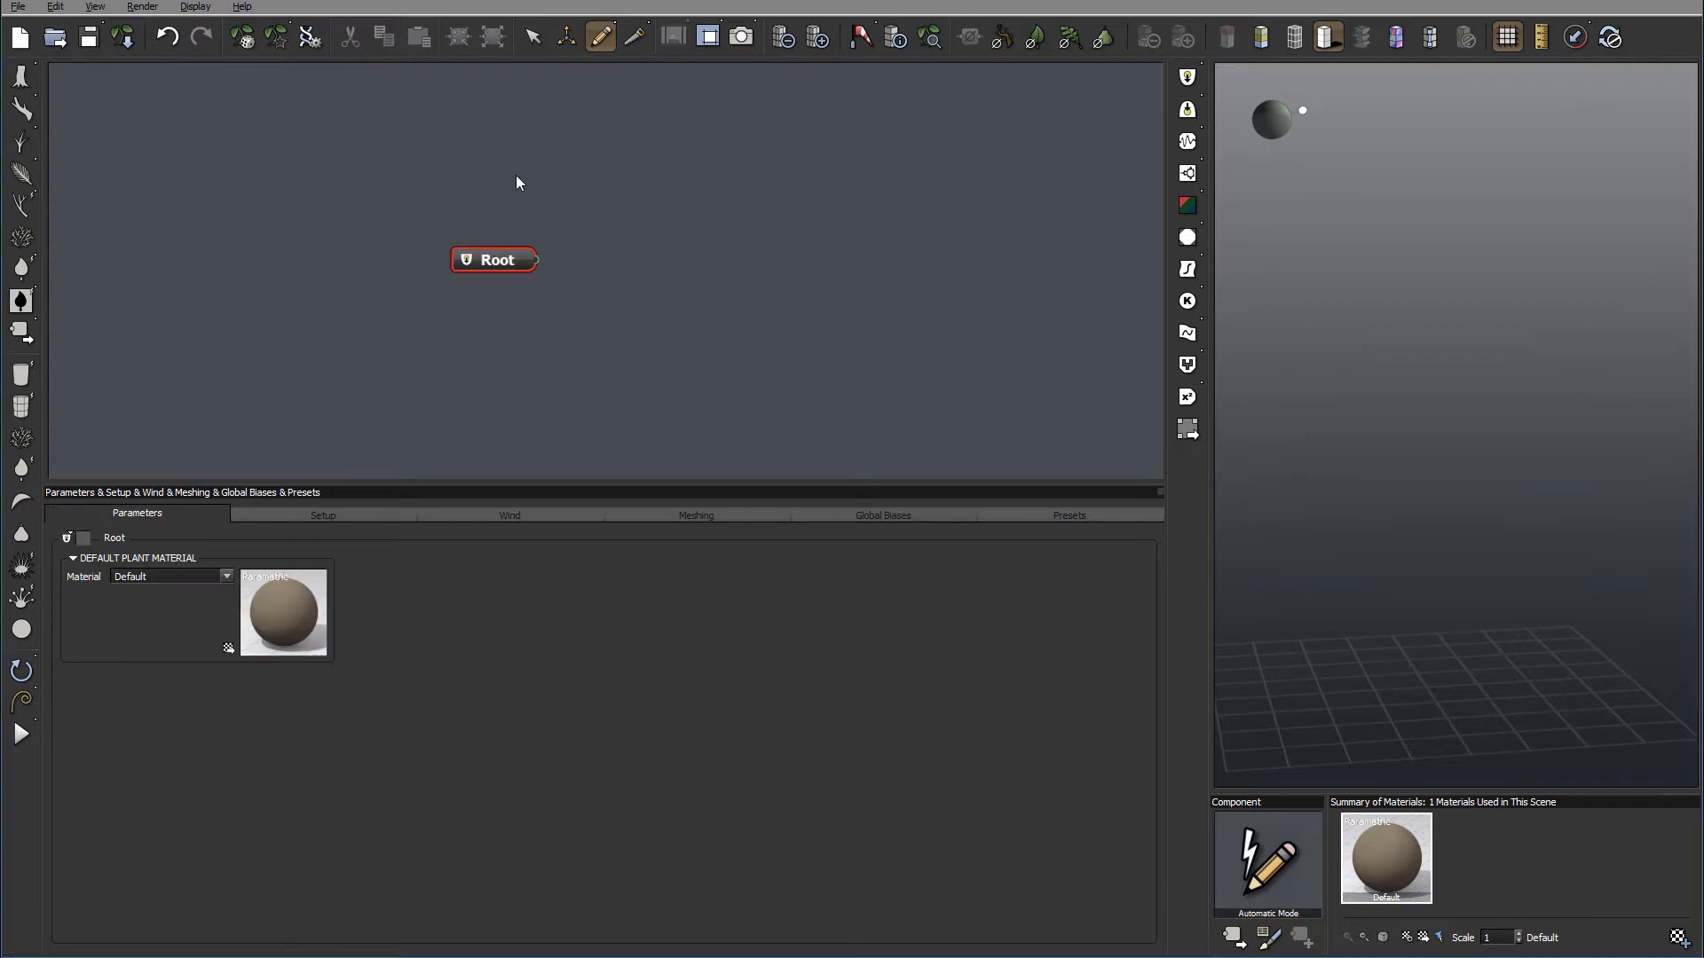
mouse_move(637, 211)
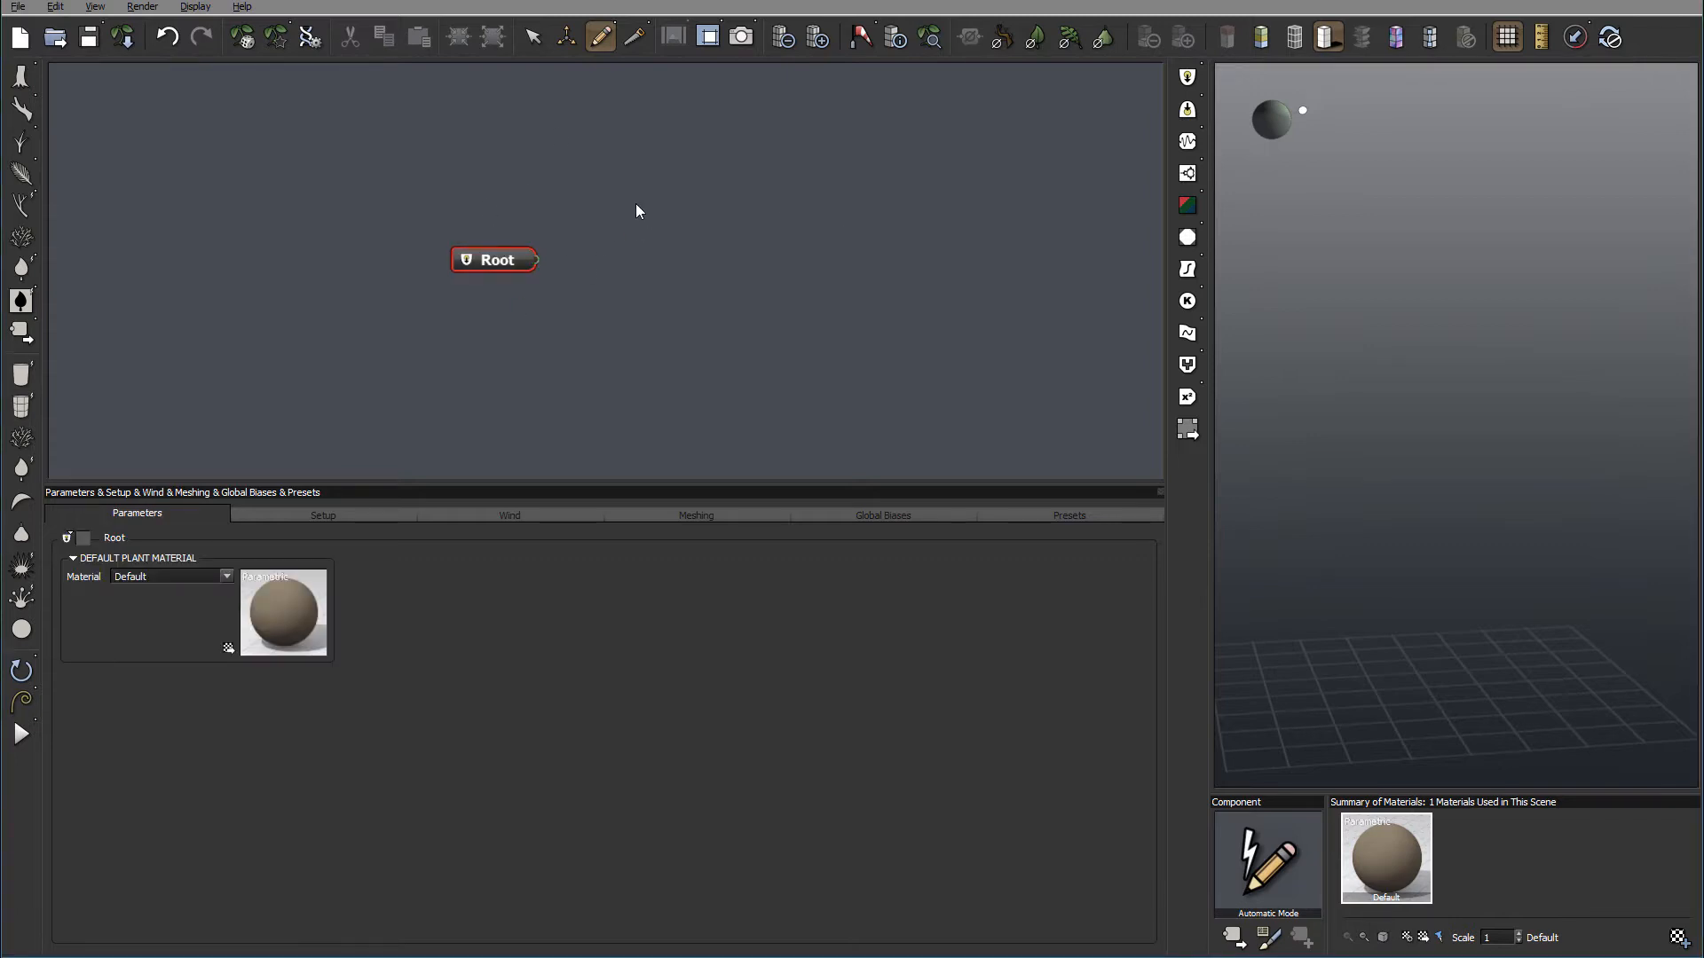
right_click(637, 212)
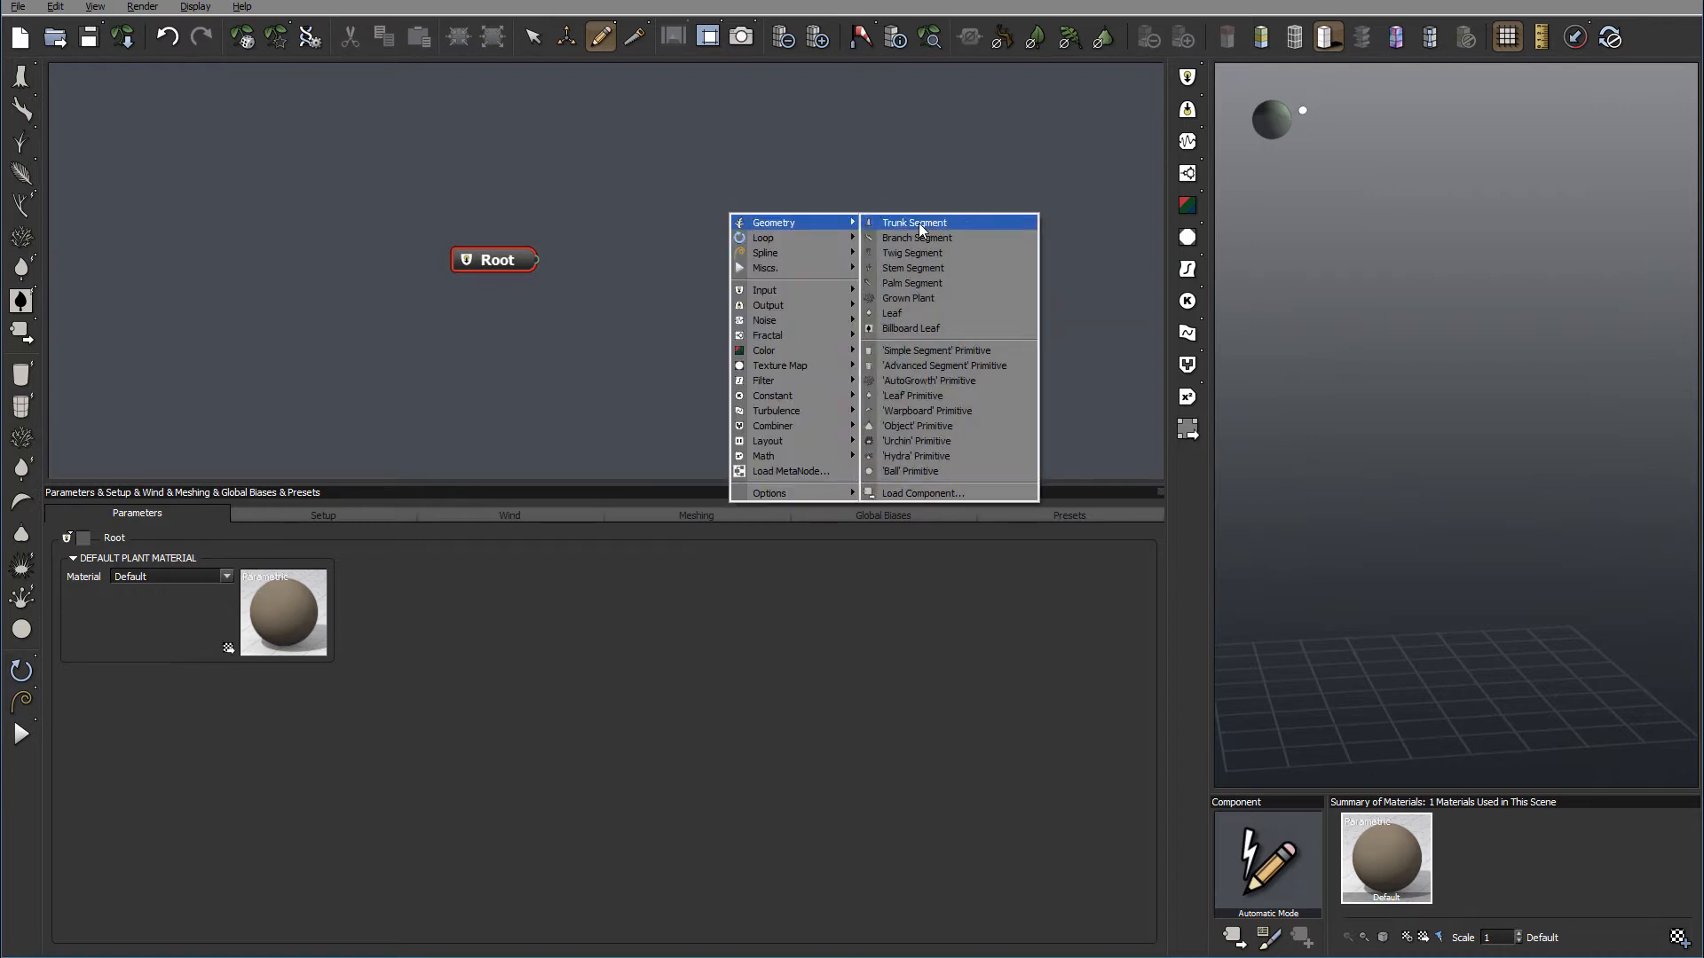
click(912, 222)
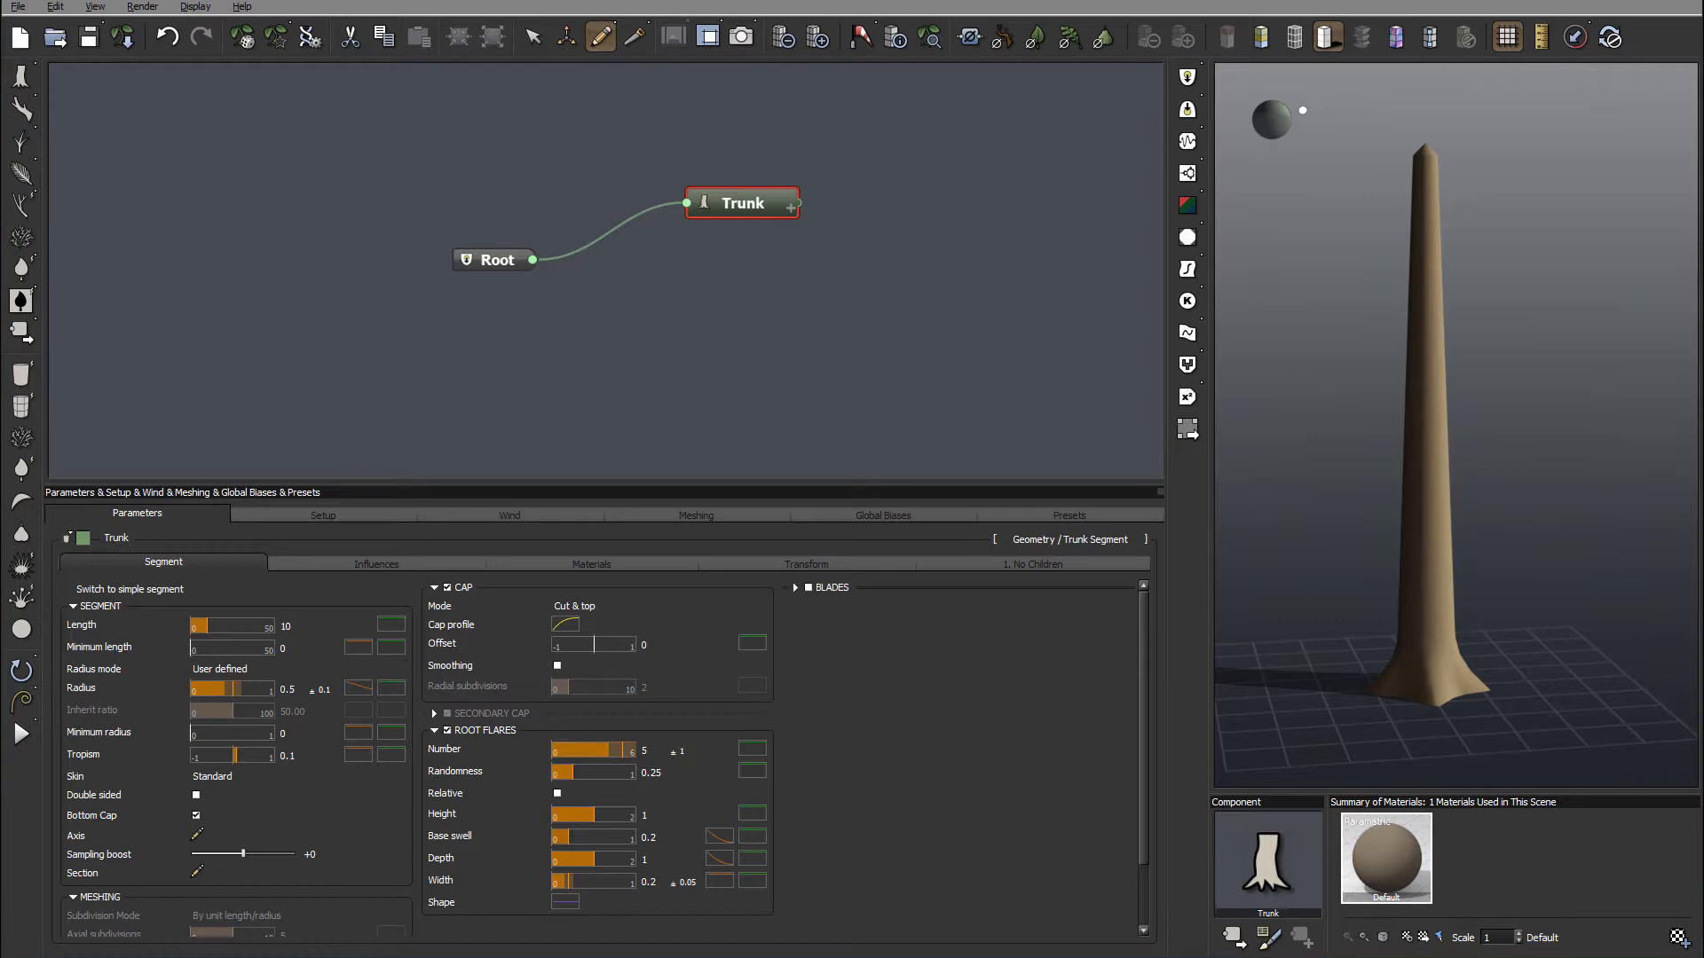
Uncheck Root Flares on the Trunk Segment, leaving a plain tapered column
click(443, 729)
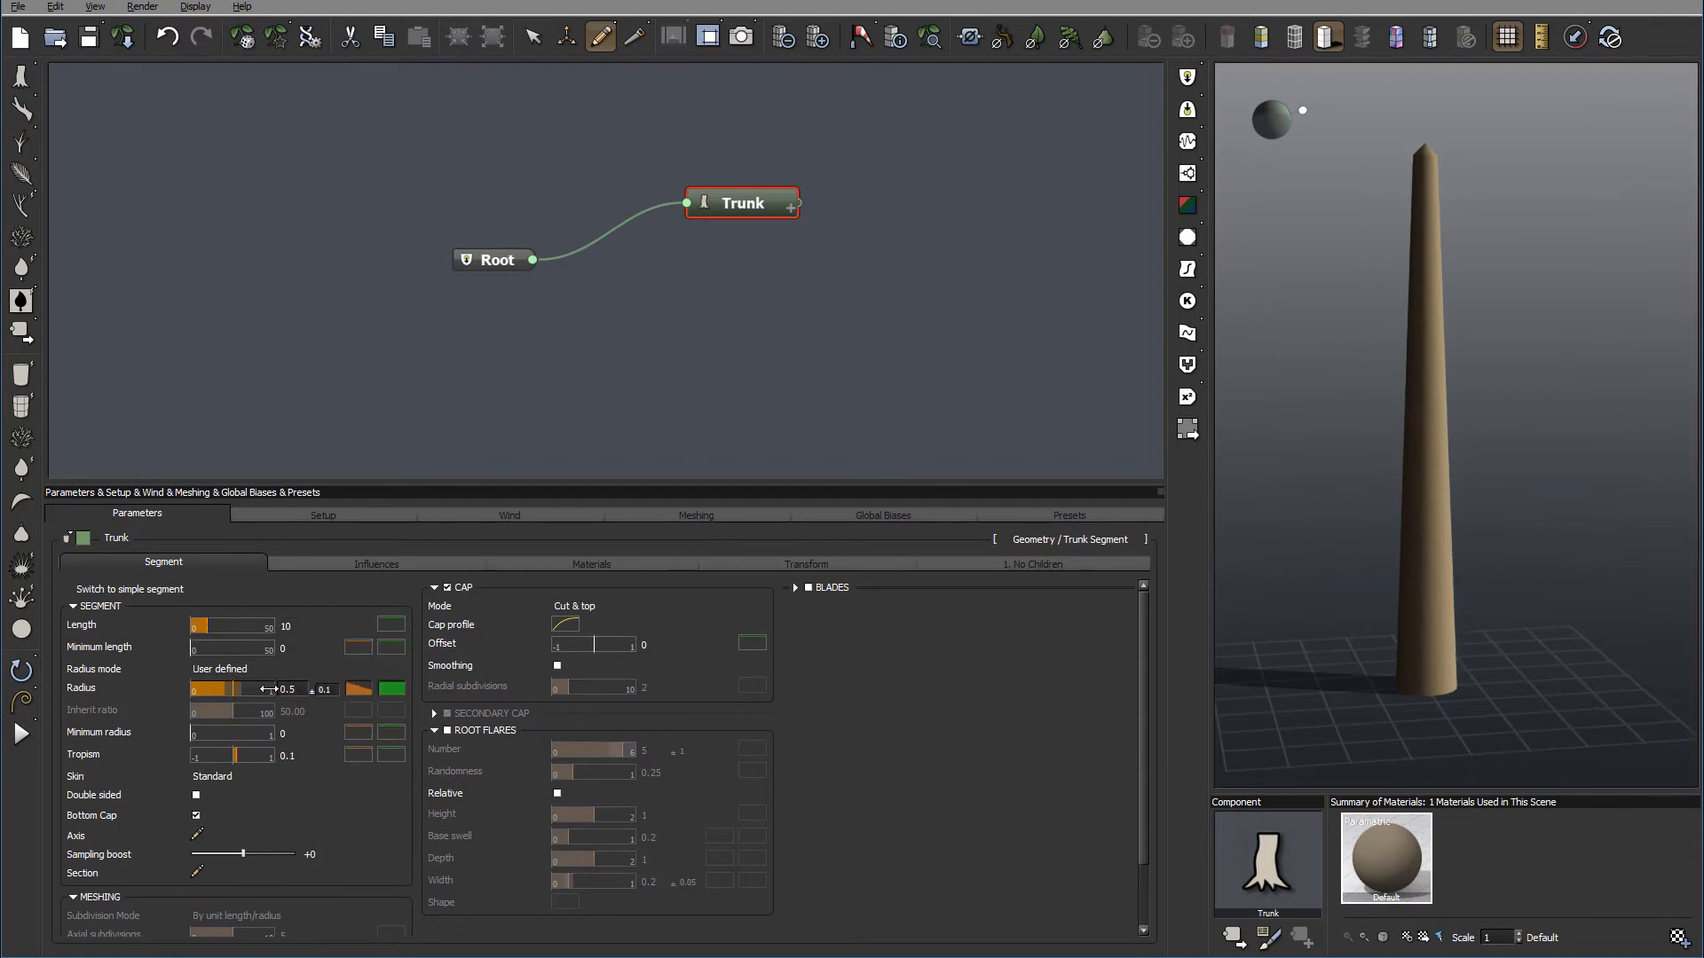
right_click(358, 689)
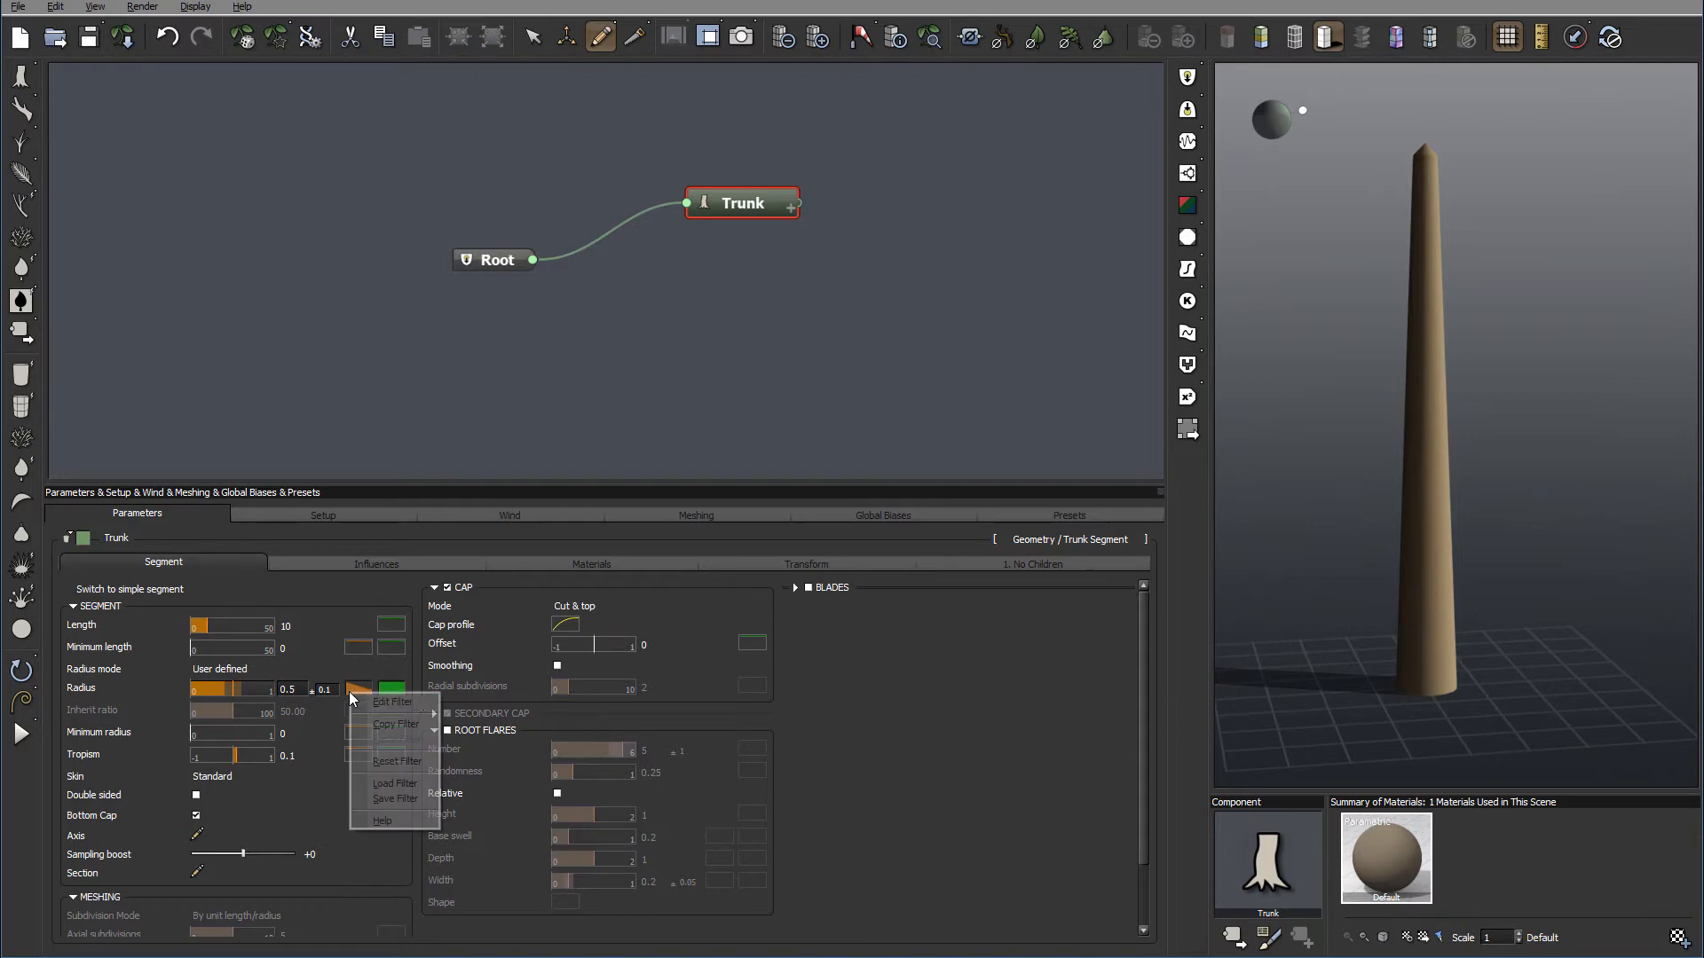
Edit the Radius profile curve, adding a keypoint and pulling the base narrower
click(392, 701)
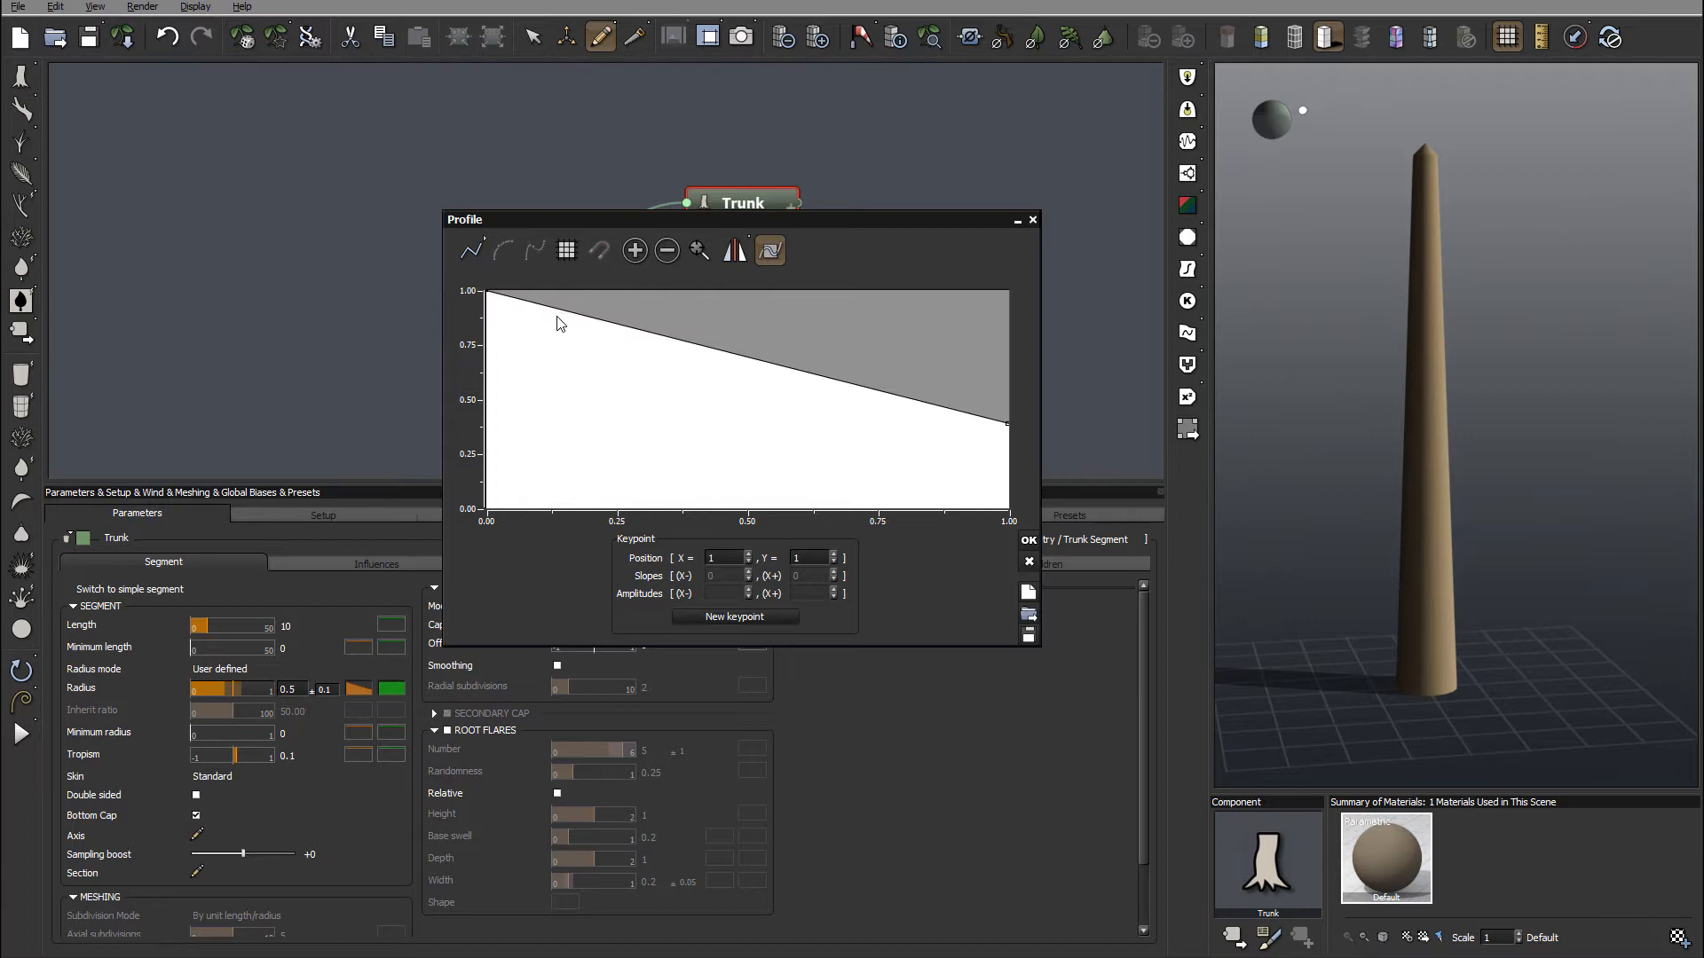
click(559, 309)
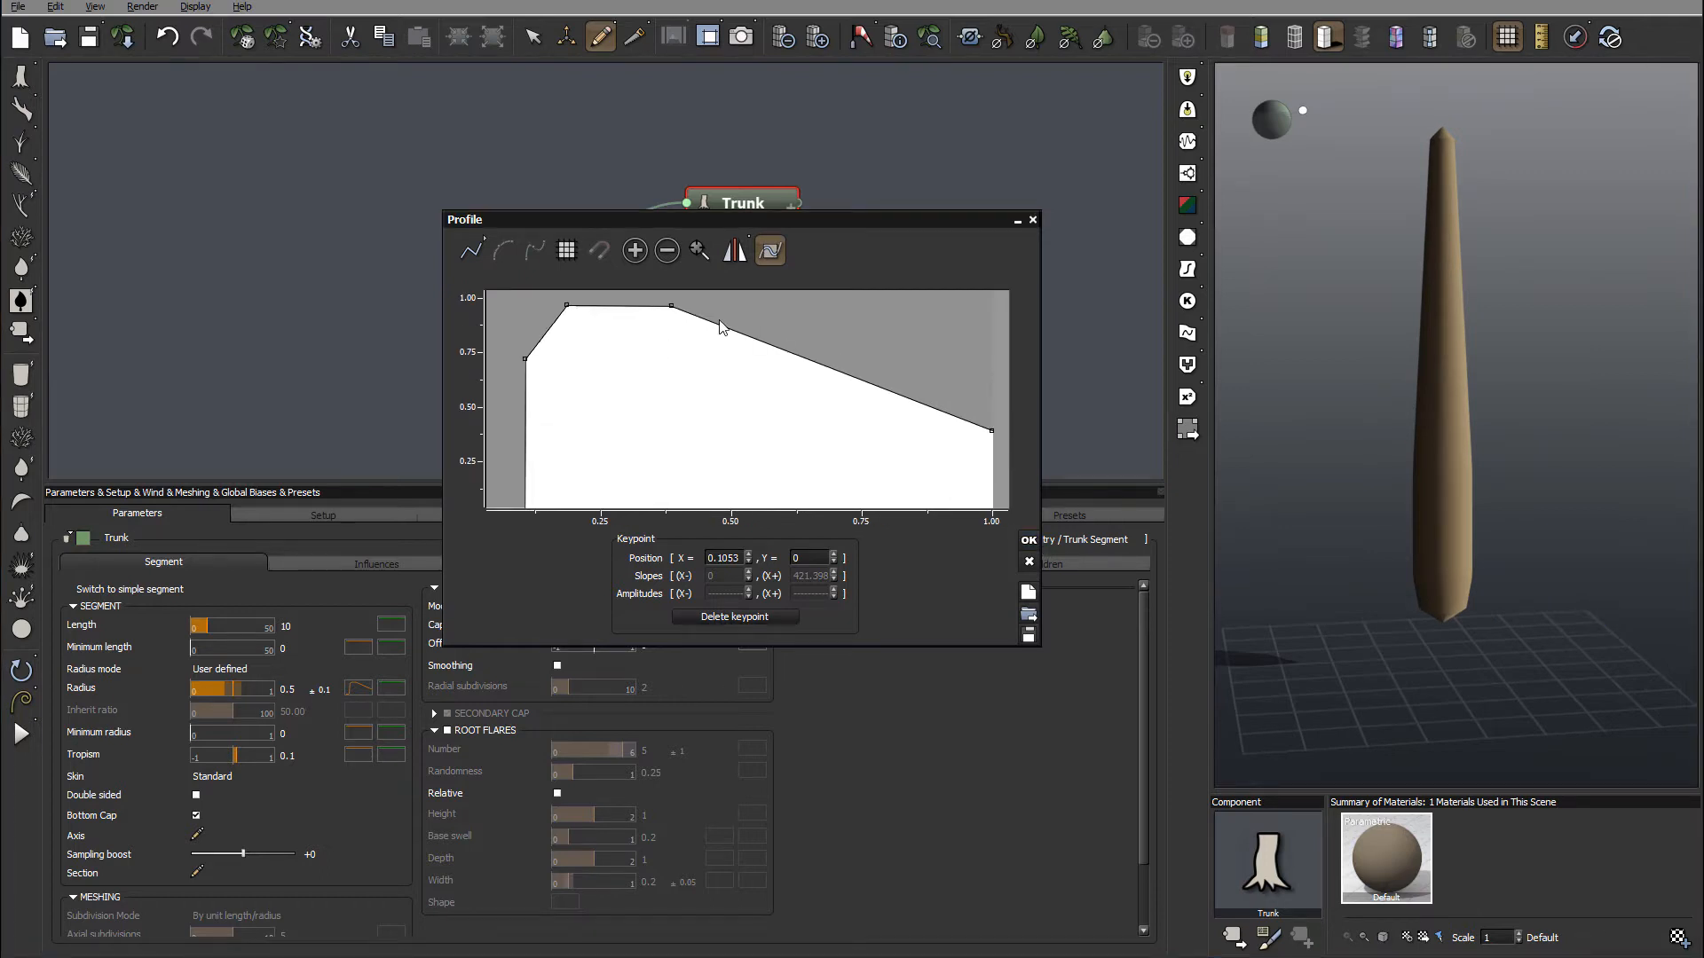
drag(671, 307, 664, 334)
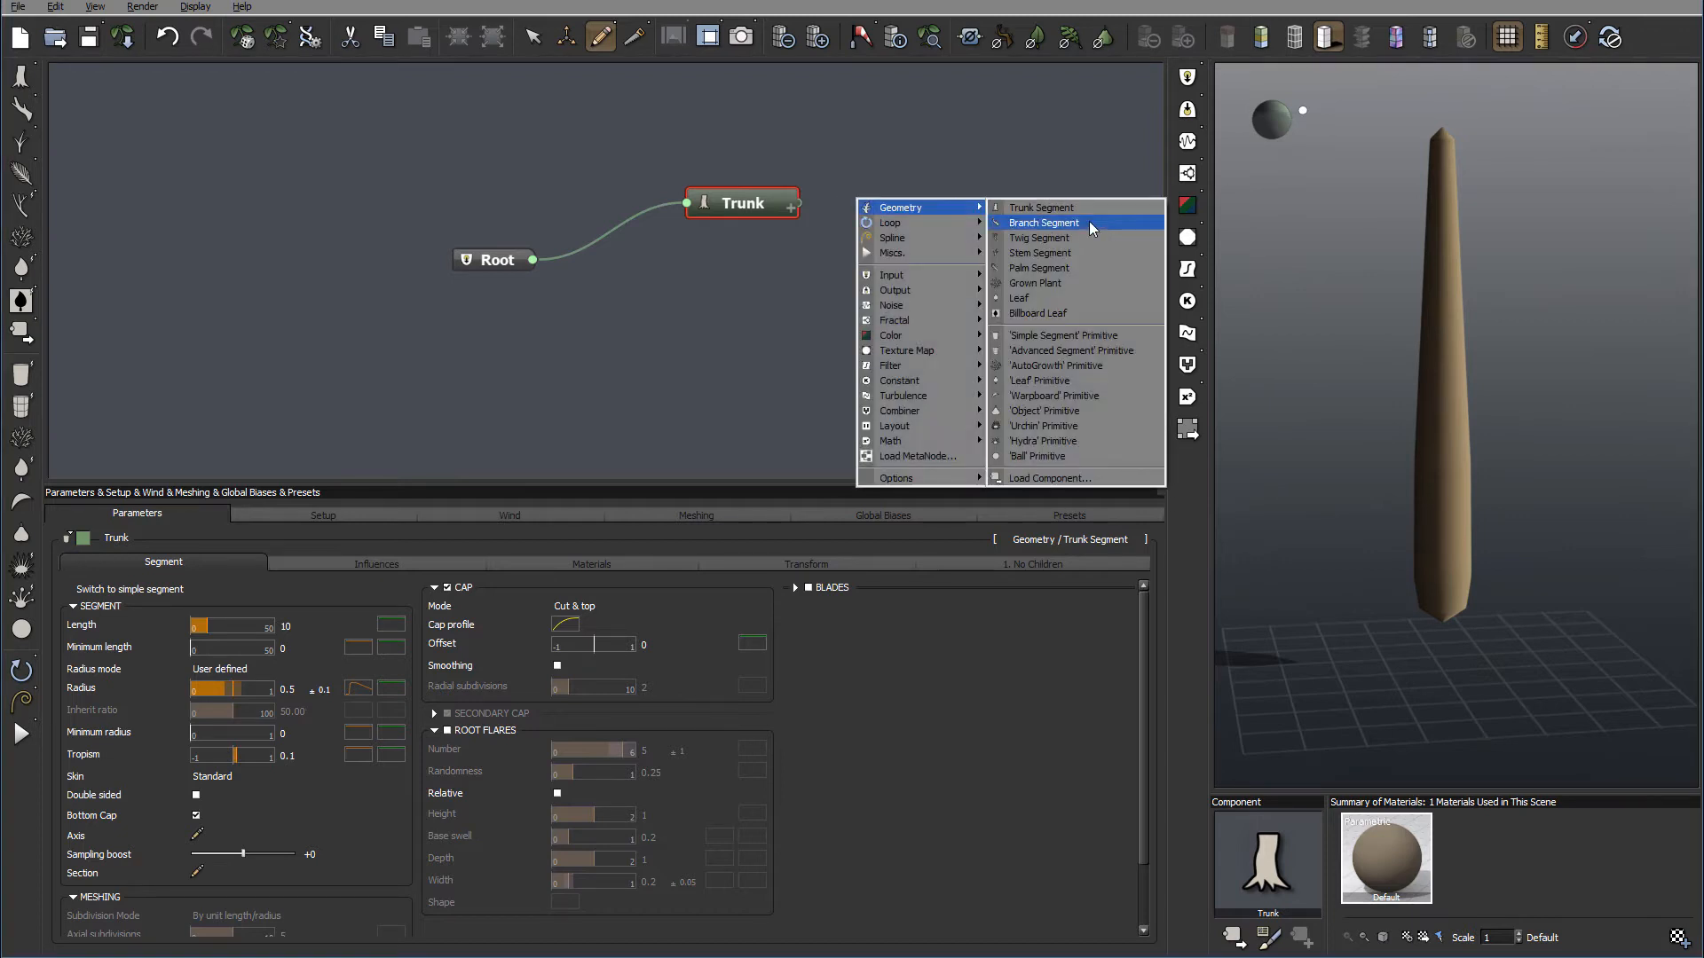
Add a Branch segment after the Trunk and reselect the Trunk node
click(1042, 223)
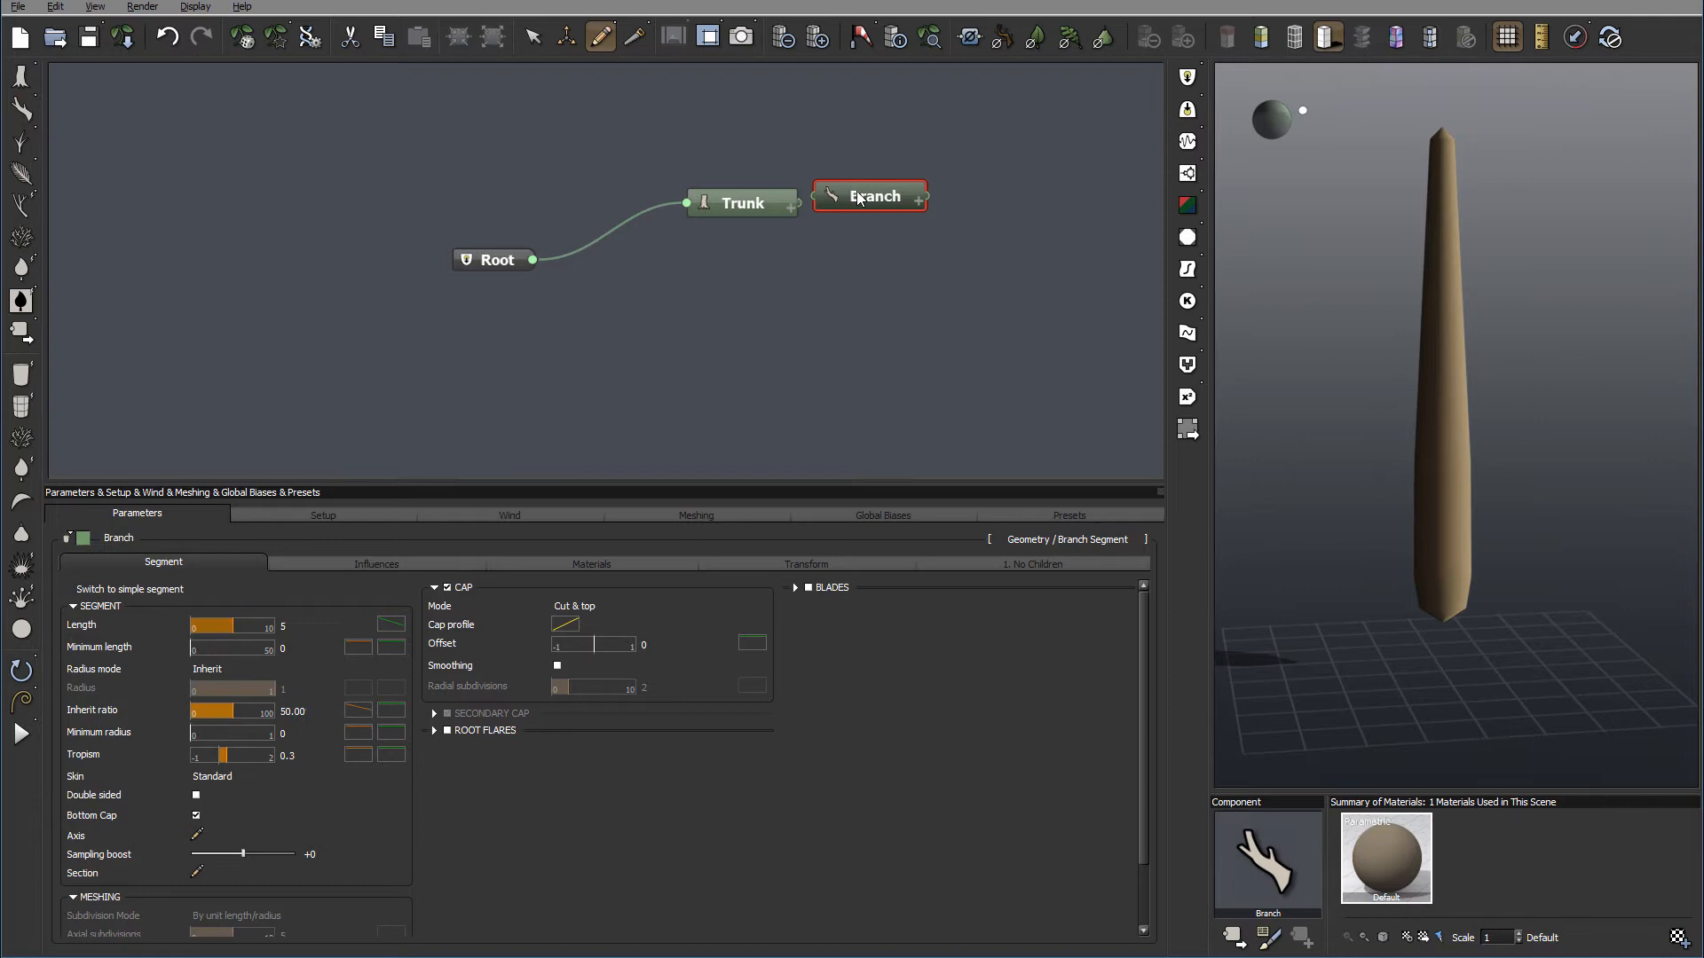
mouse_move(822, 195)
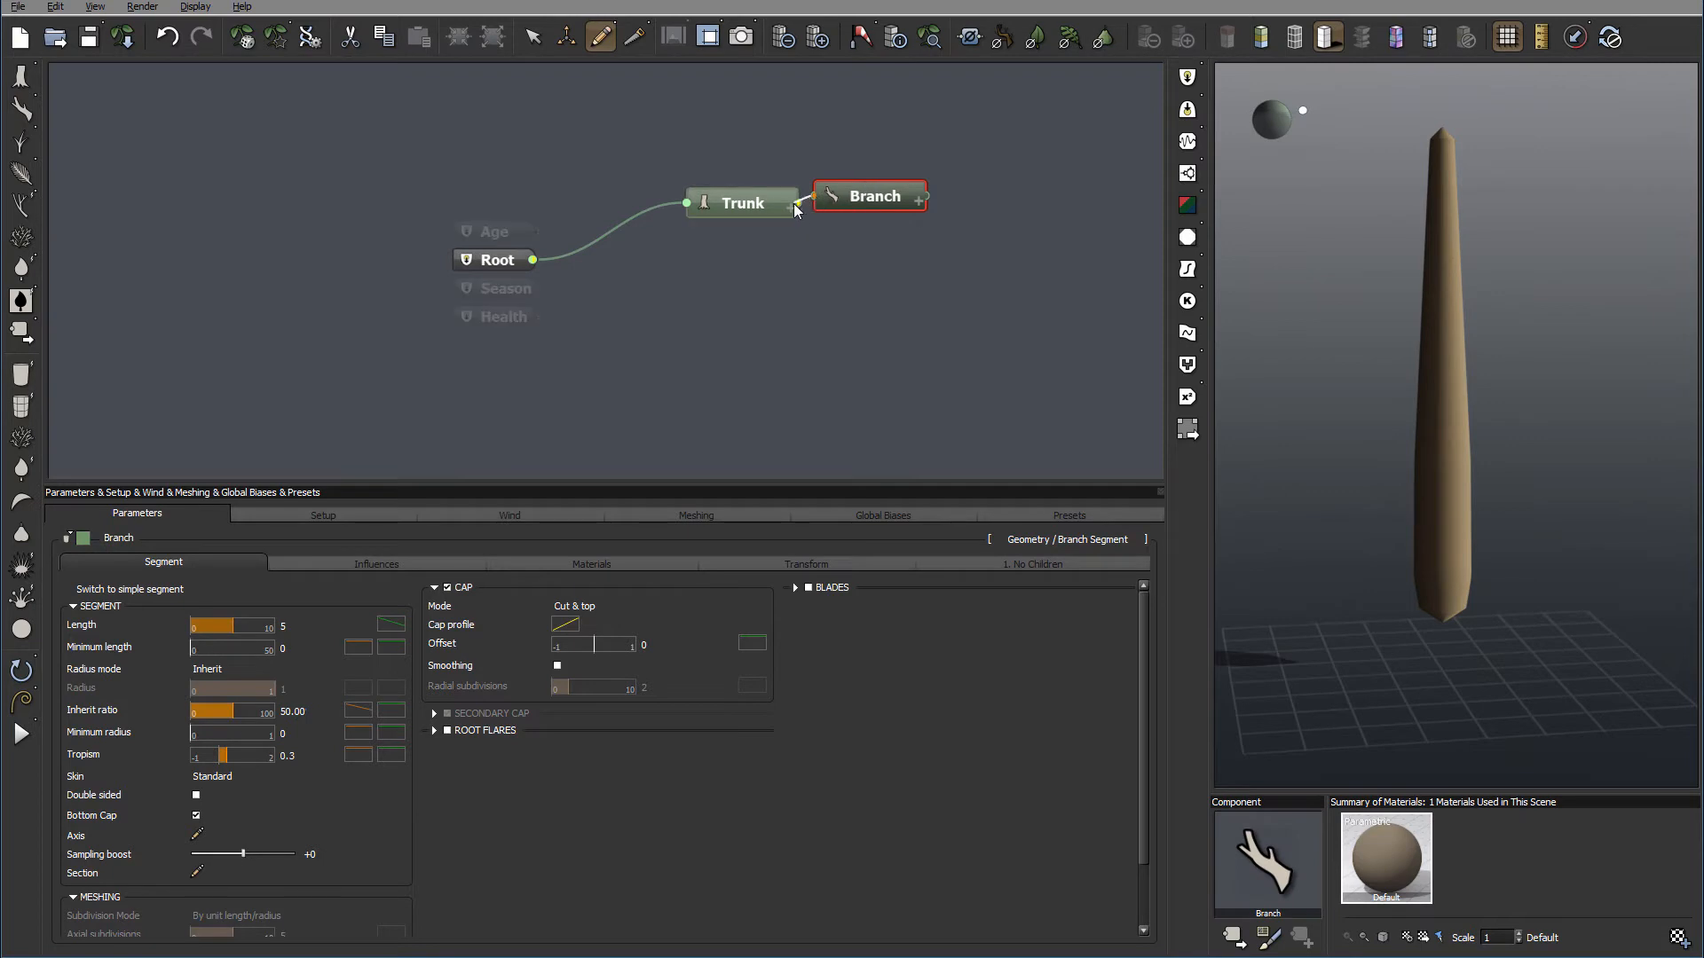
click(919, 197)
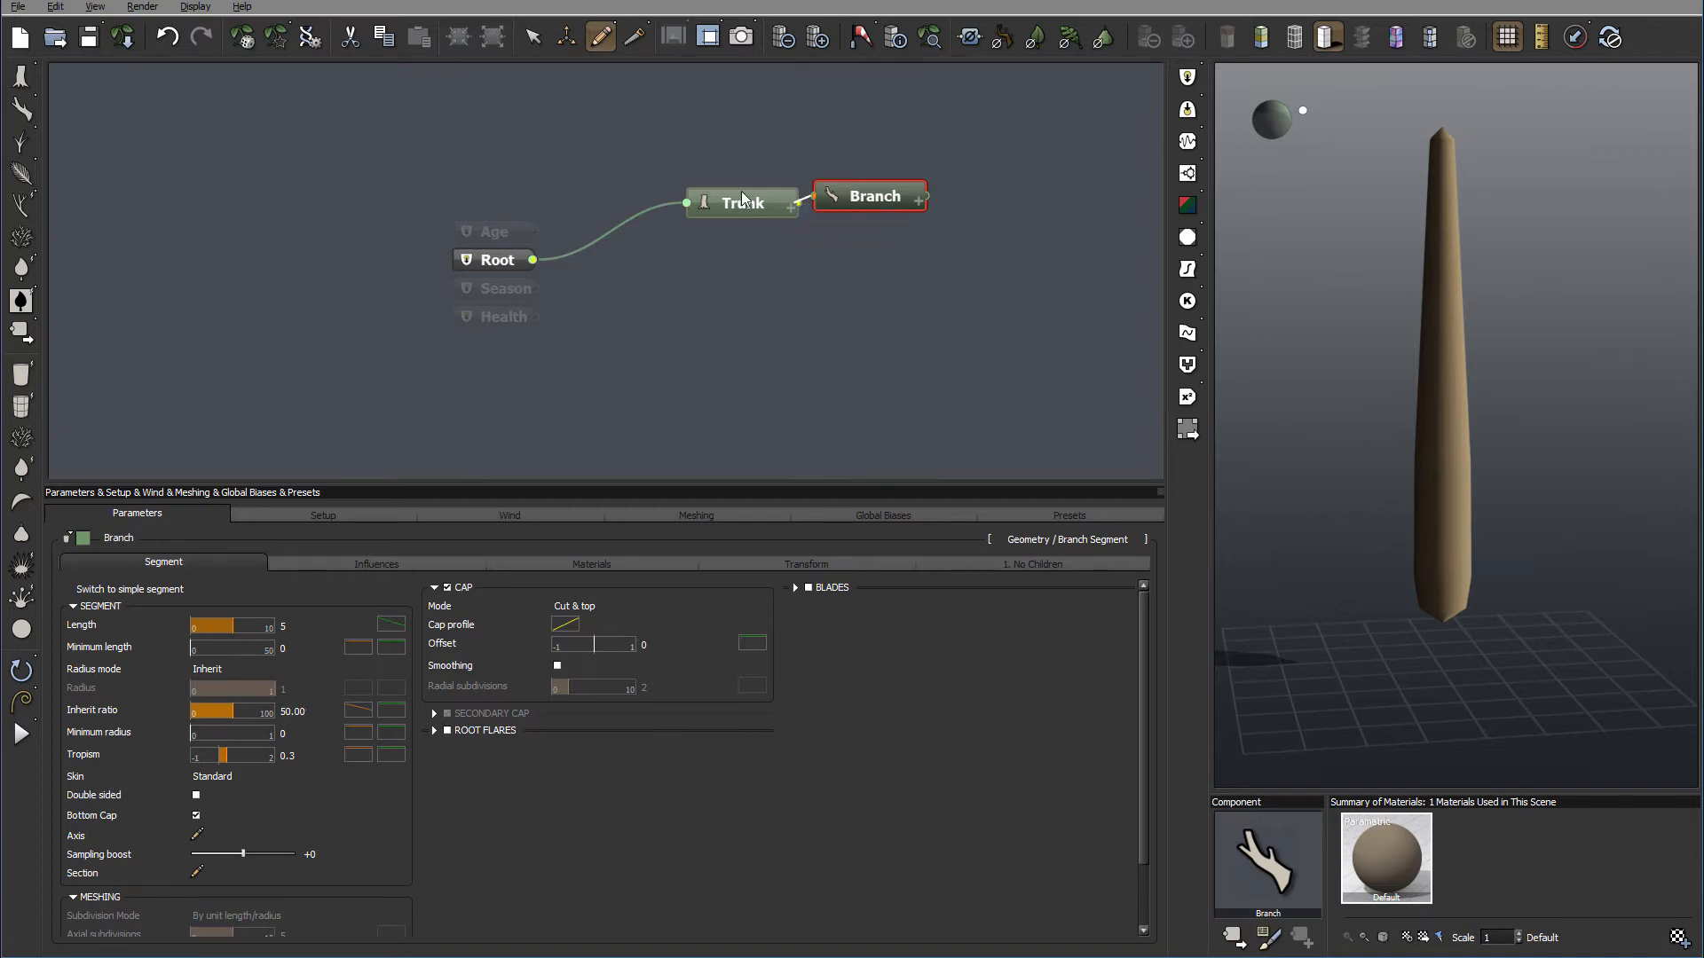
click(650, 181)
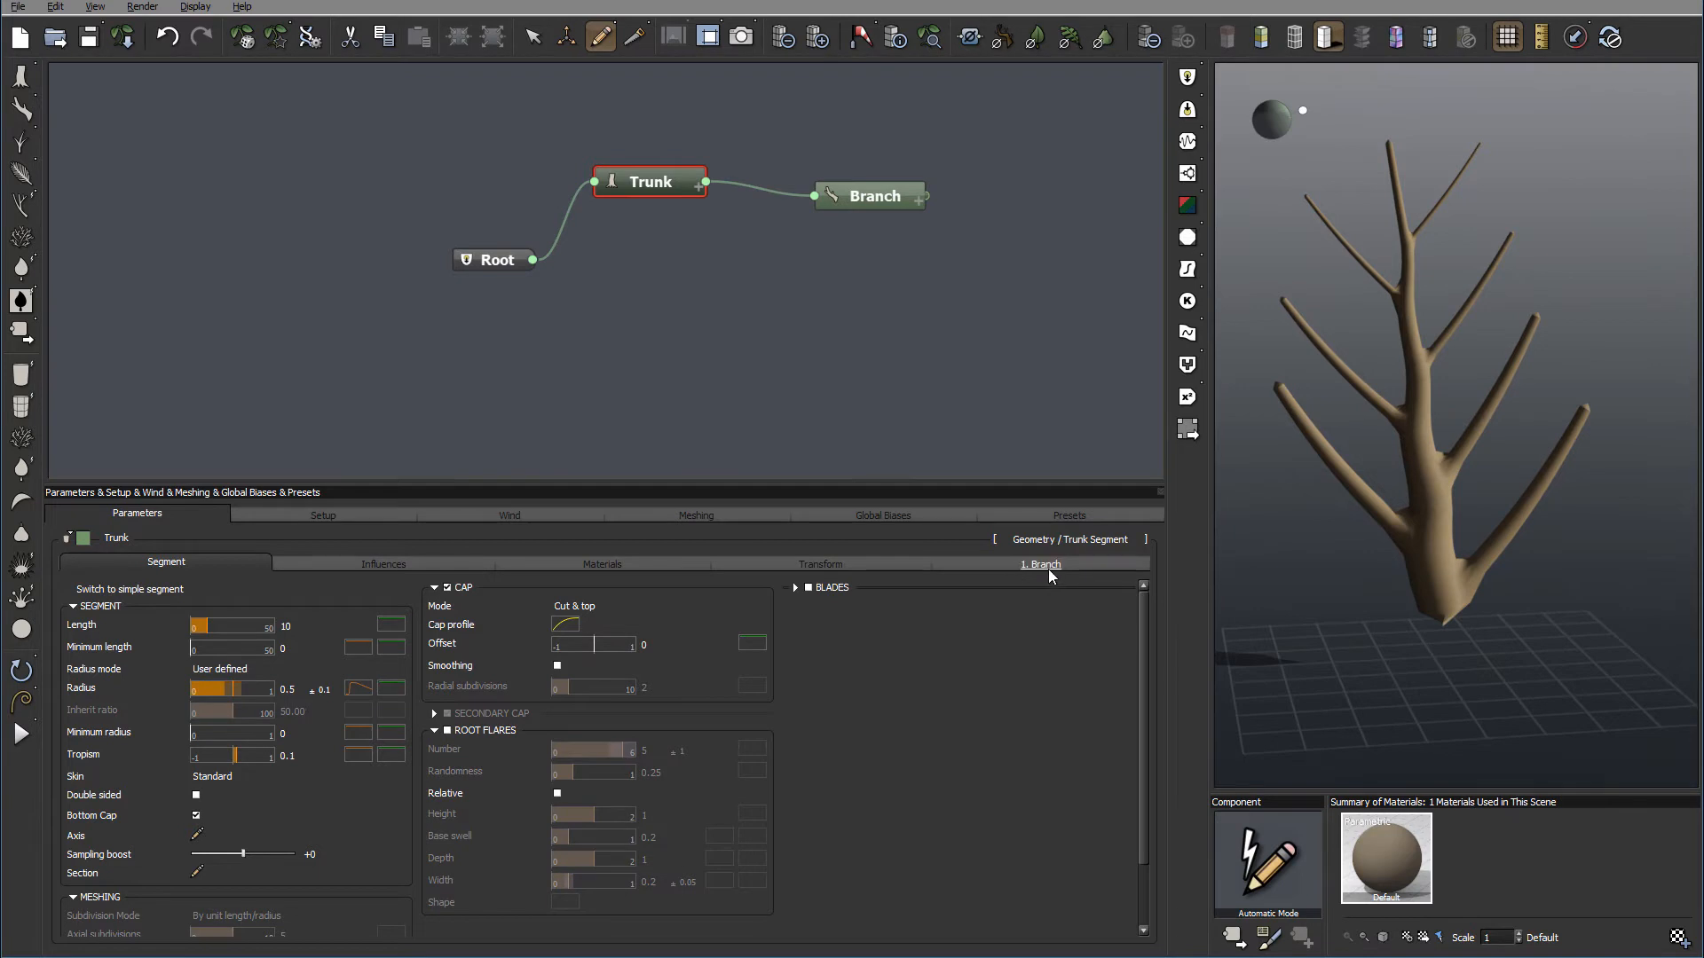
mouse_move(1052, 570)
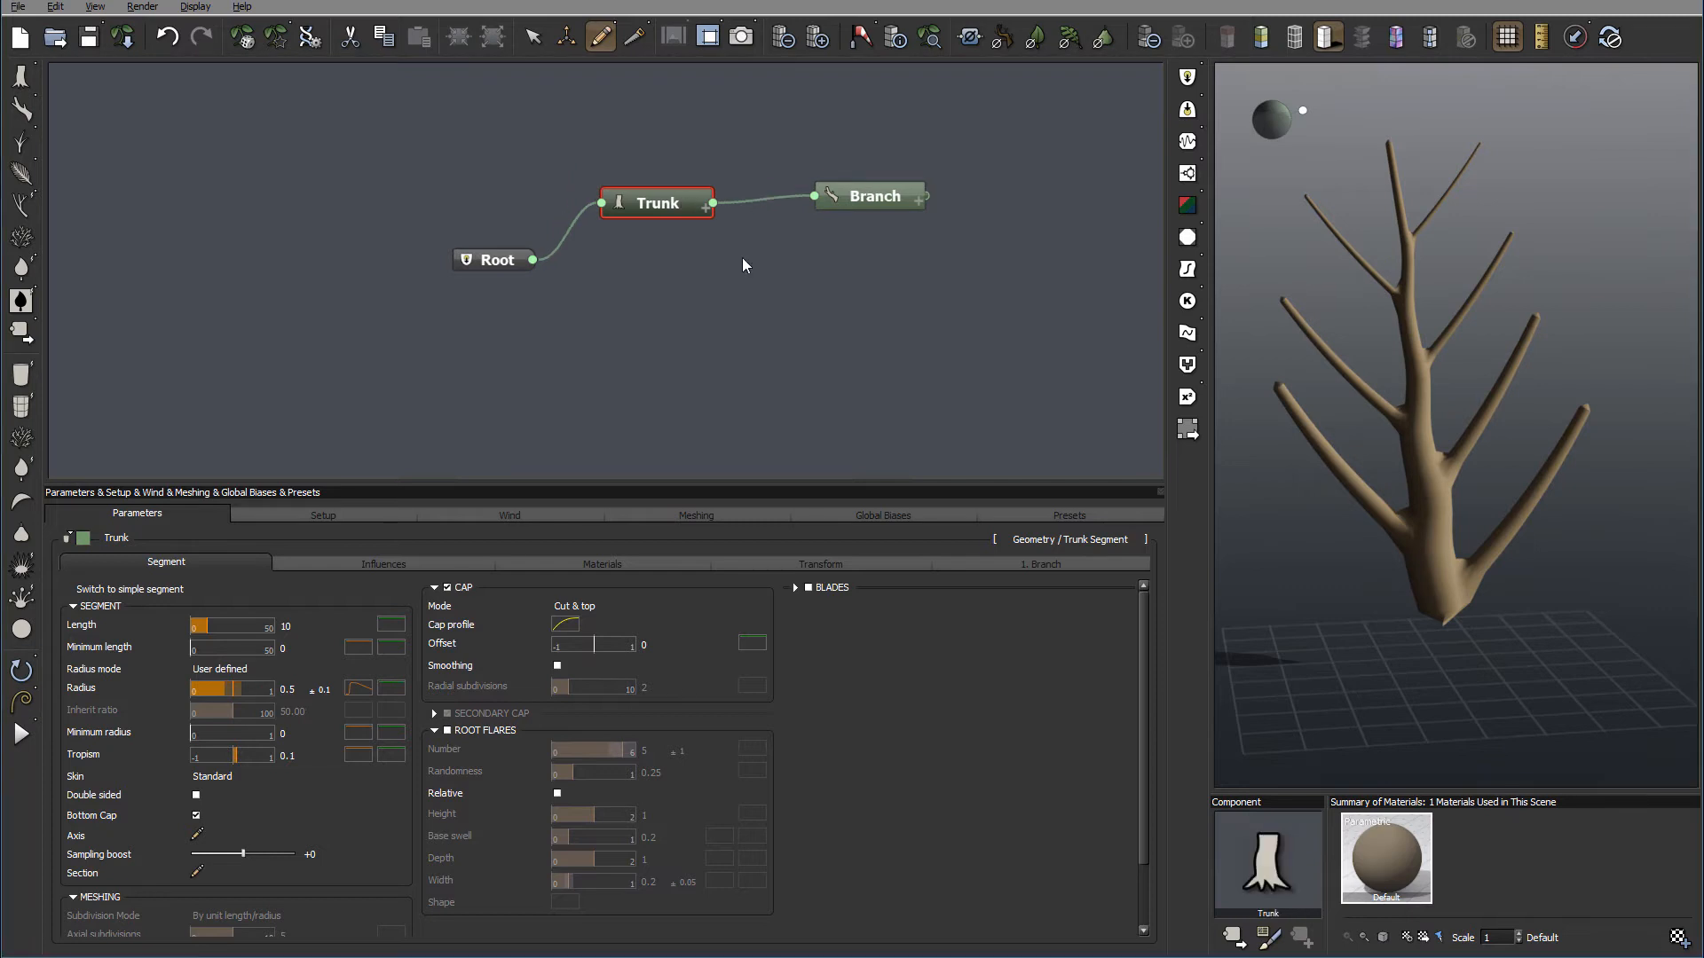
Show the trunk's '1. Branch' placement settings for the eight low branches
click(1040, 563)
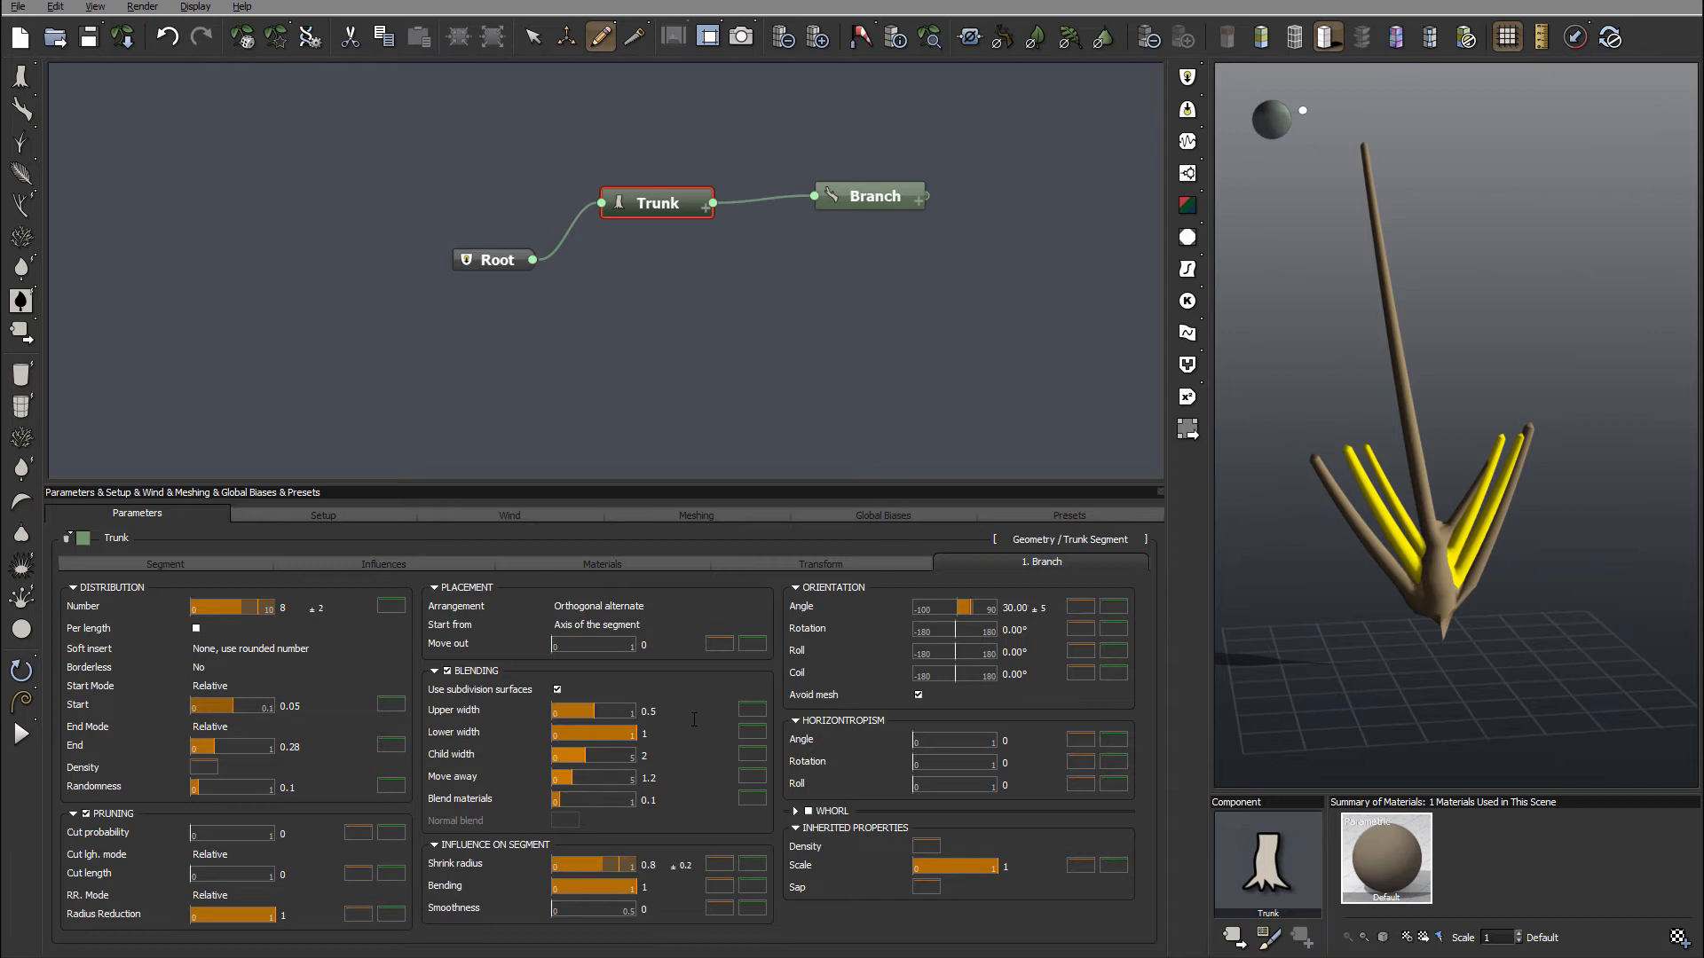
mouse_move(788, 836)
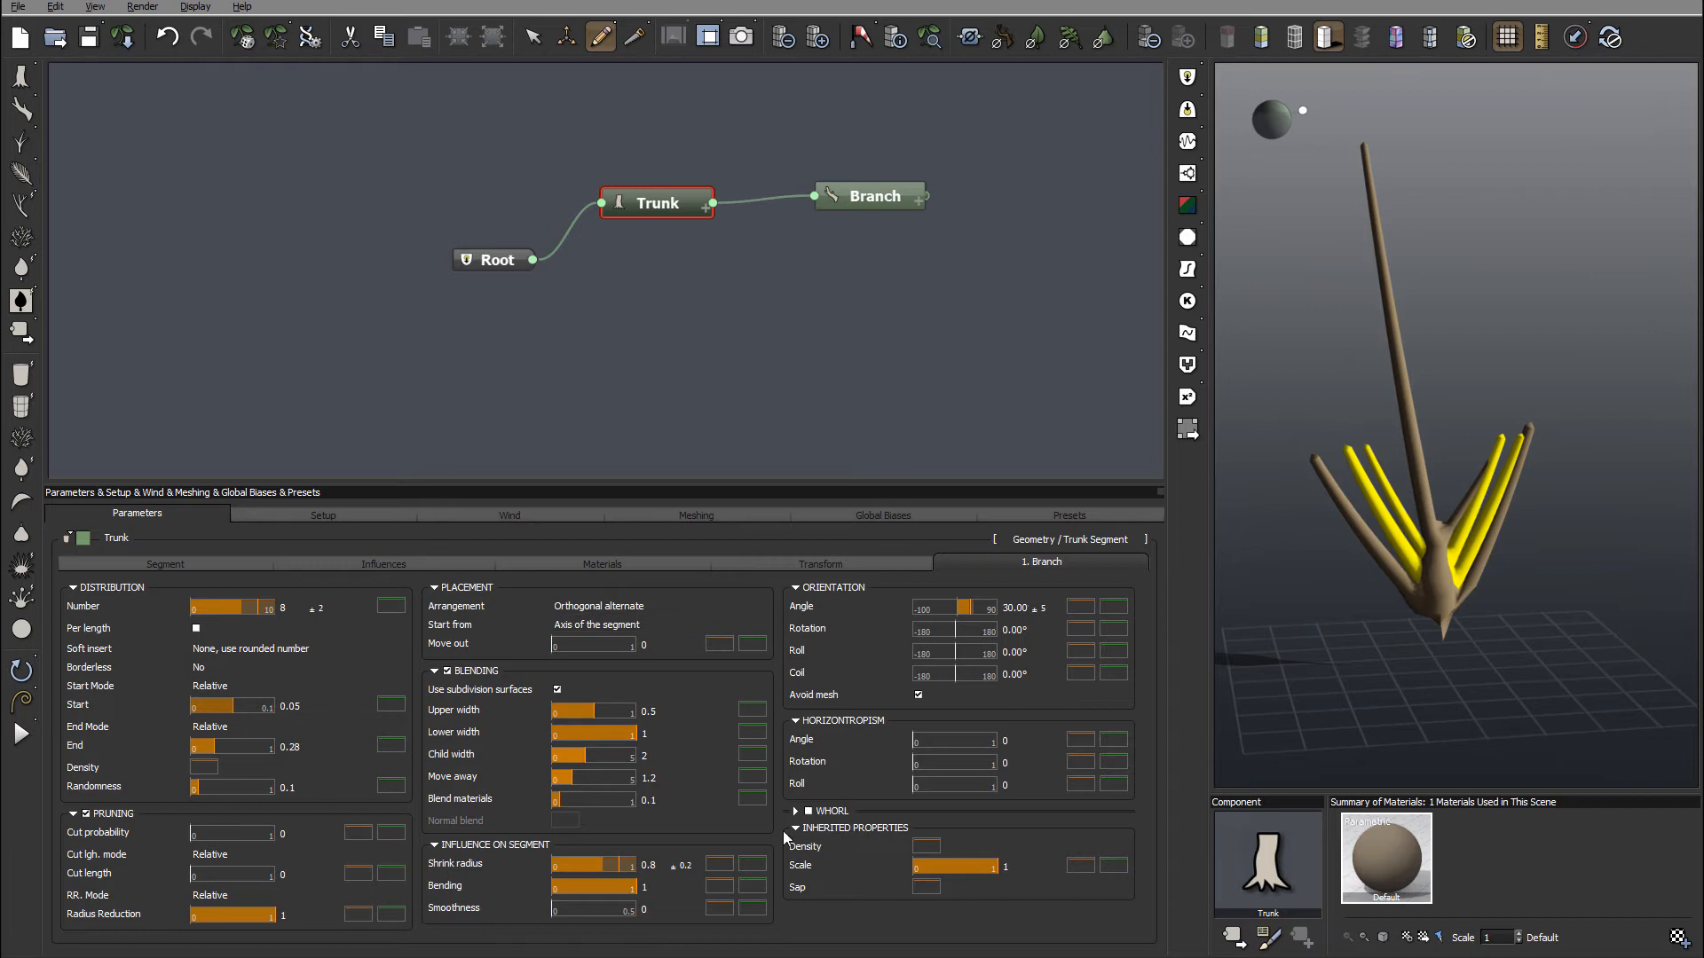
mouse_move(1336, 449)
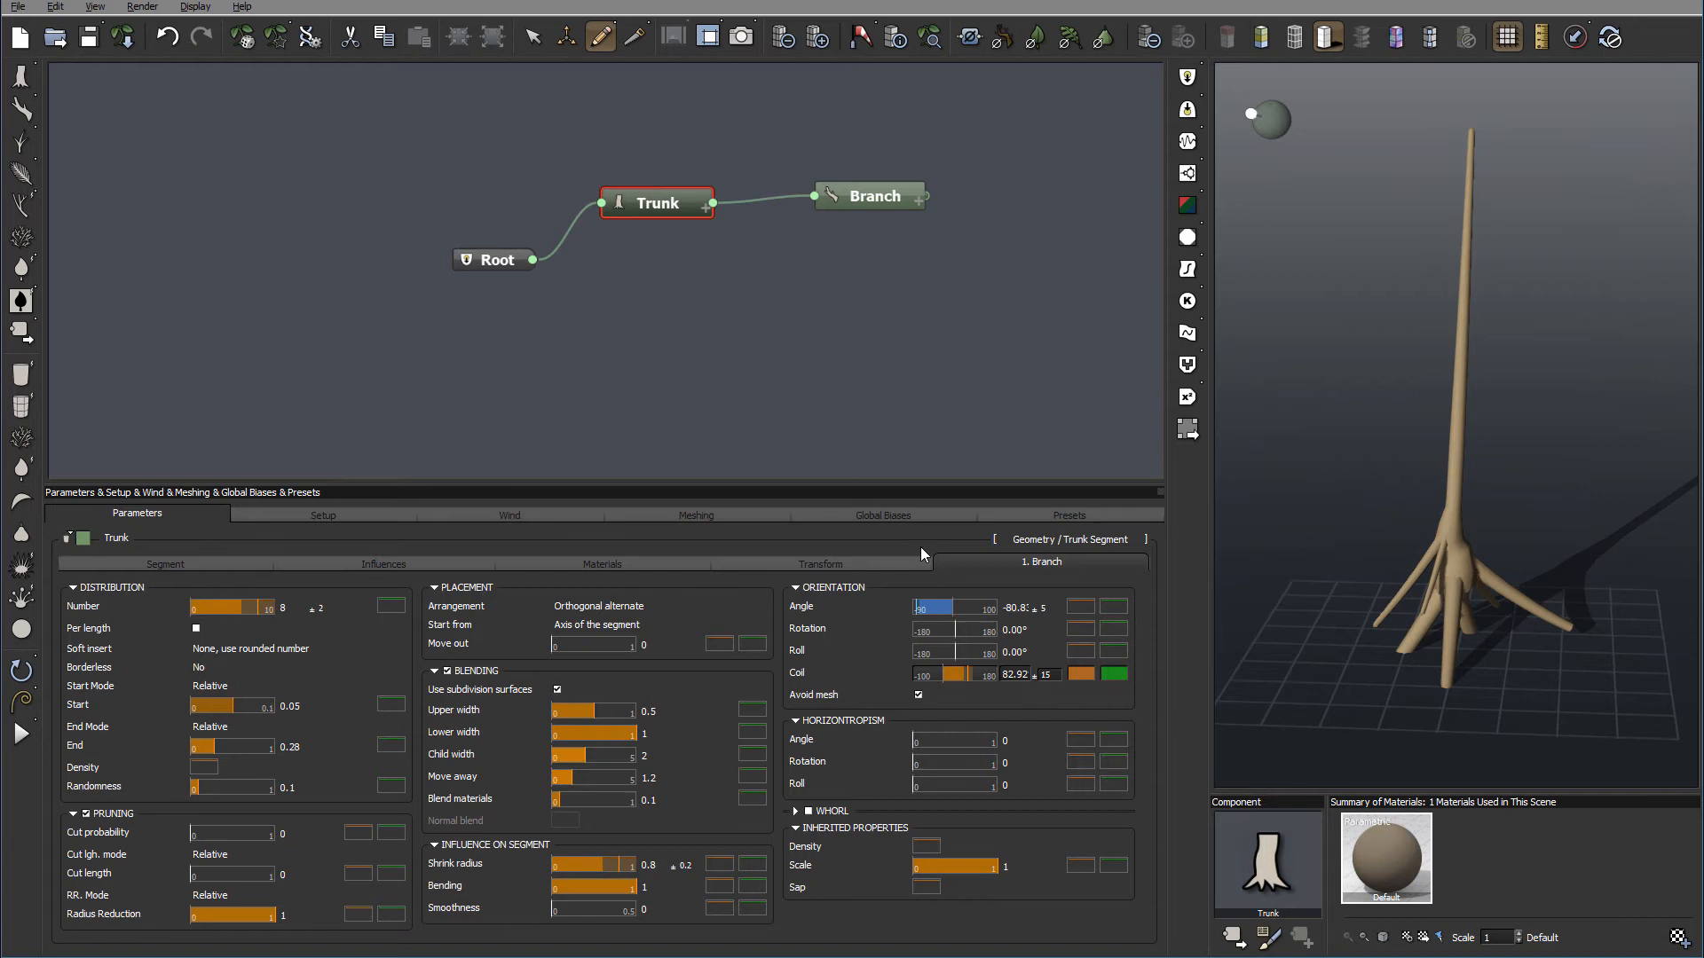
Adjust Orientation so the base branches angle about -80.8 with Coil near 82.92
click(1013, 652)
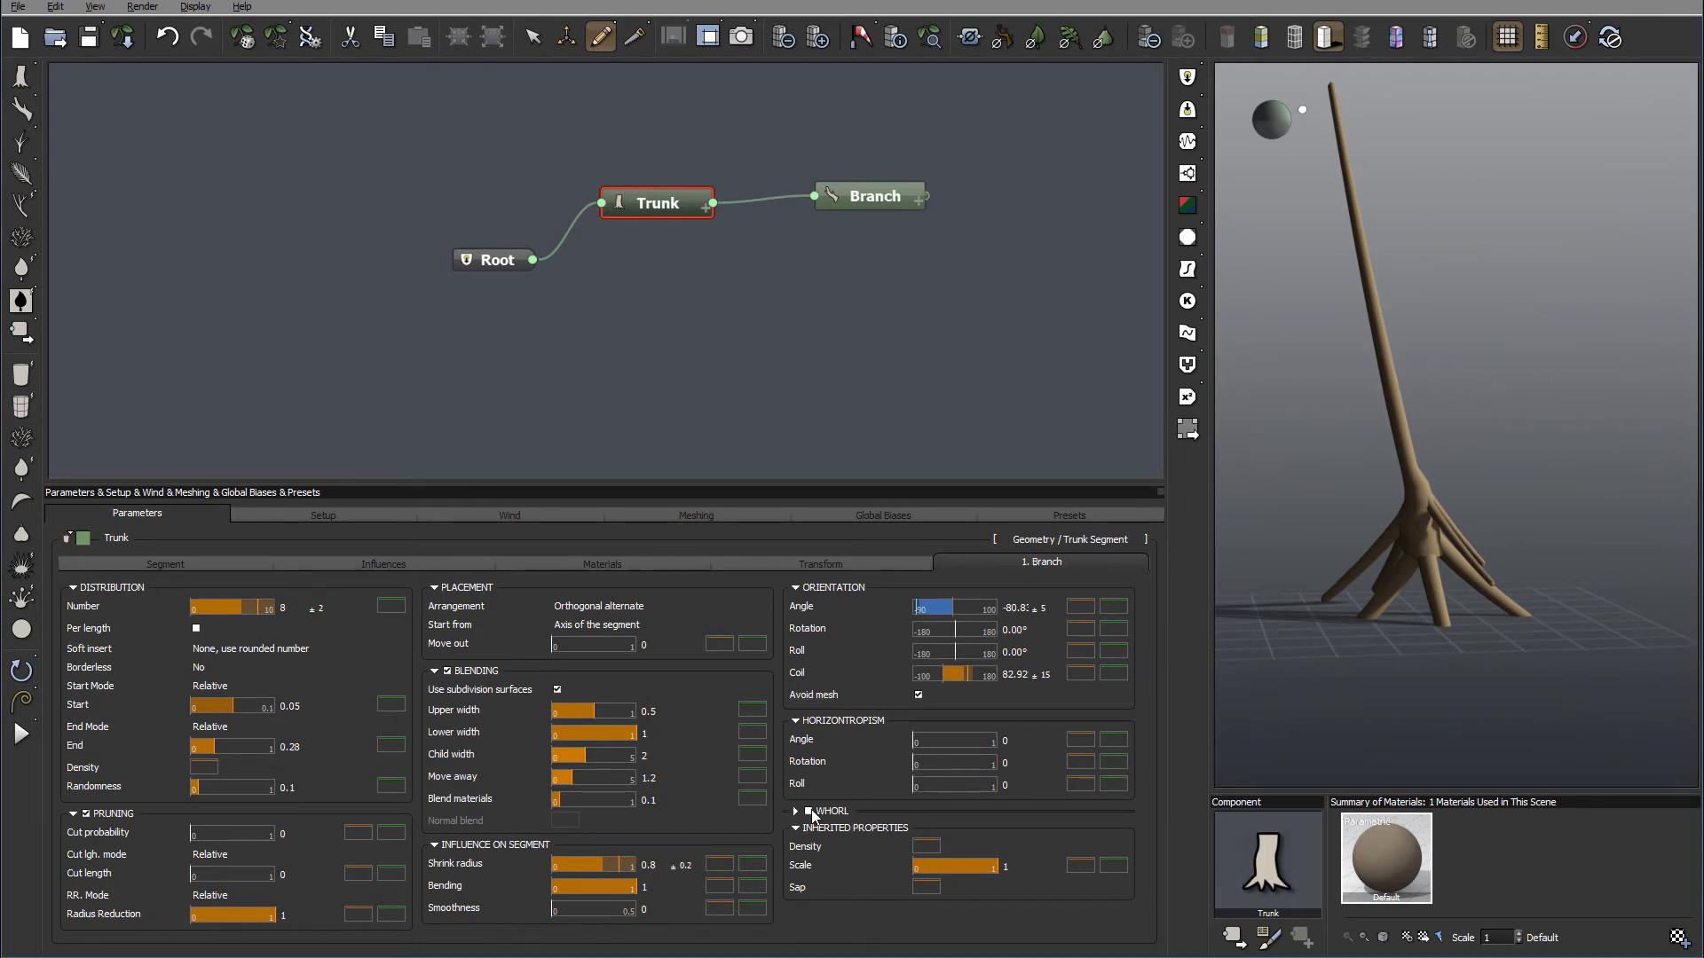
Expand the WHORL section of the '1. Branch' settings to inspect it
click(797, 811)
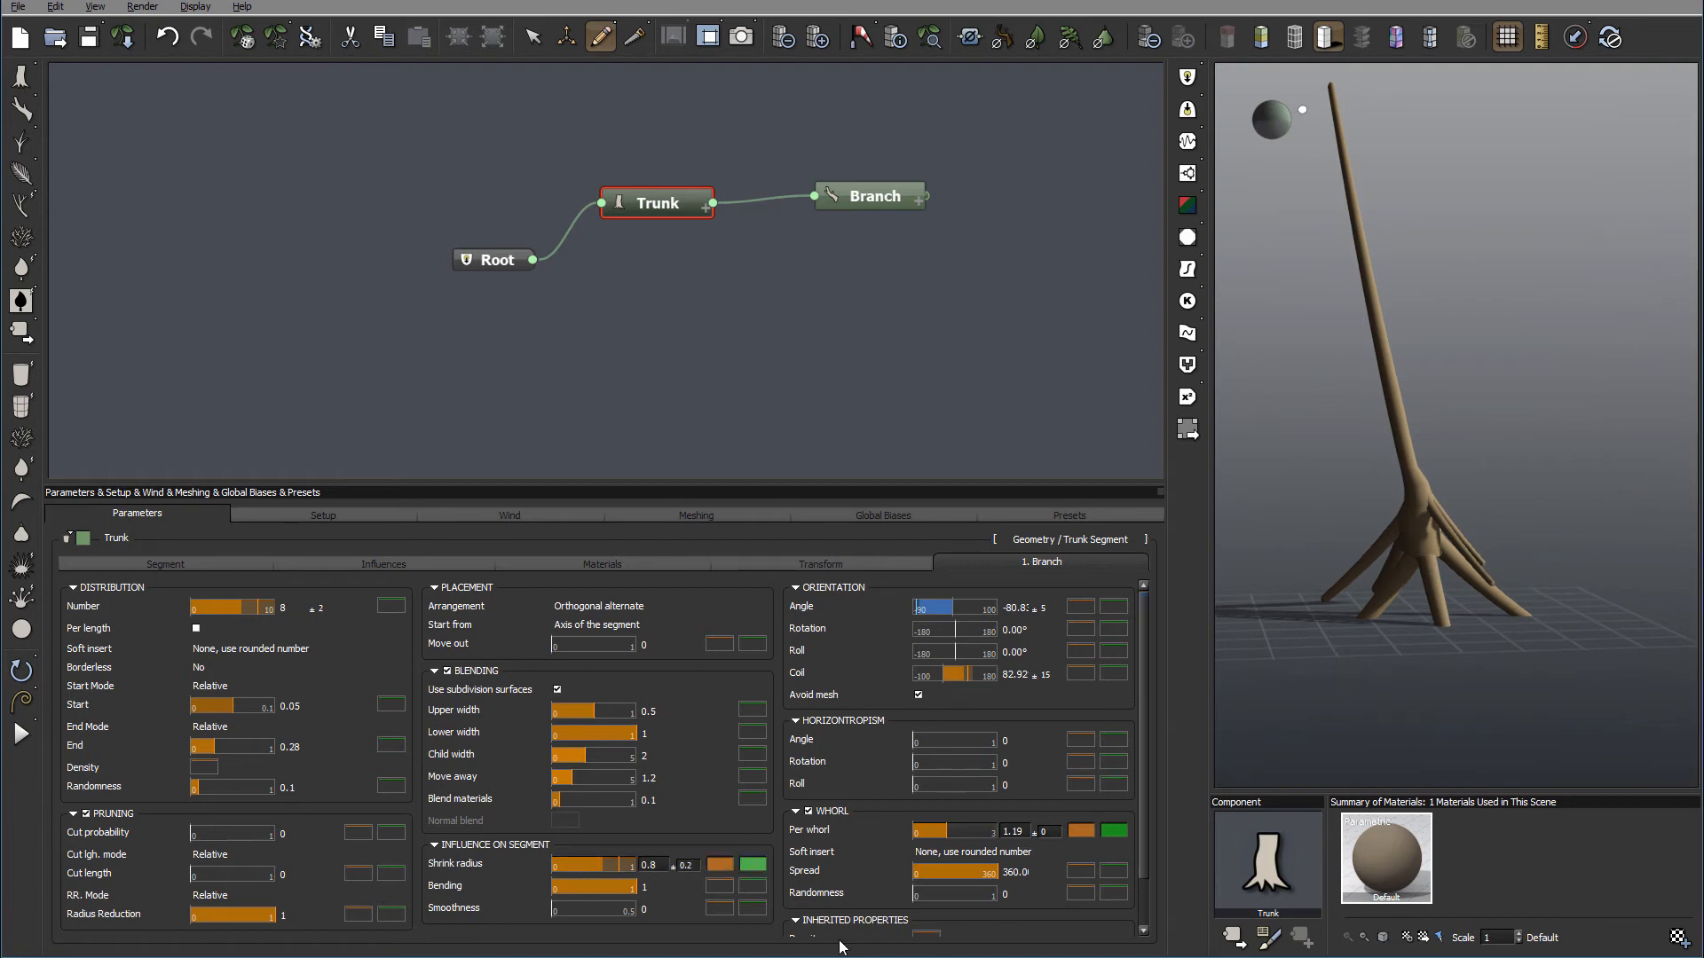
mouse_move(820, 812)
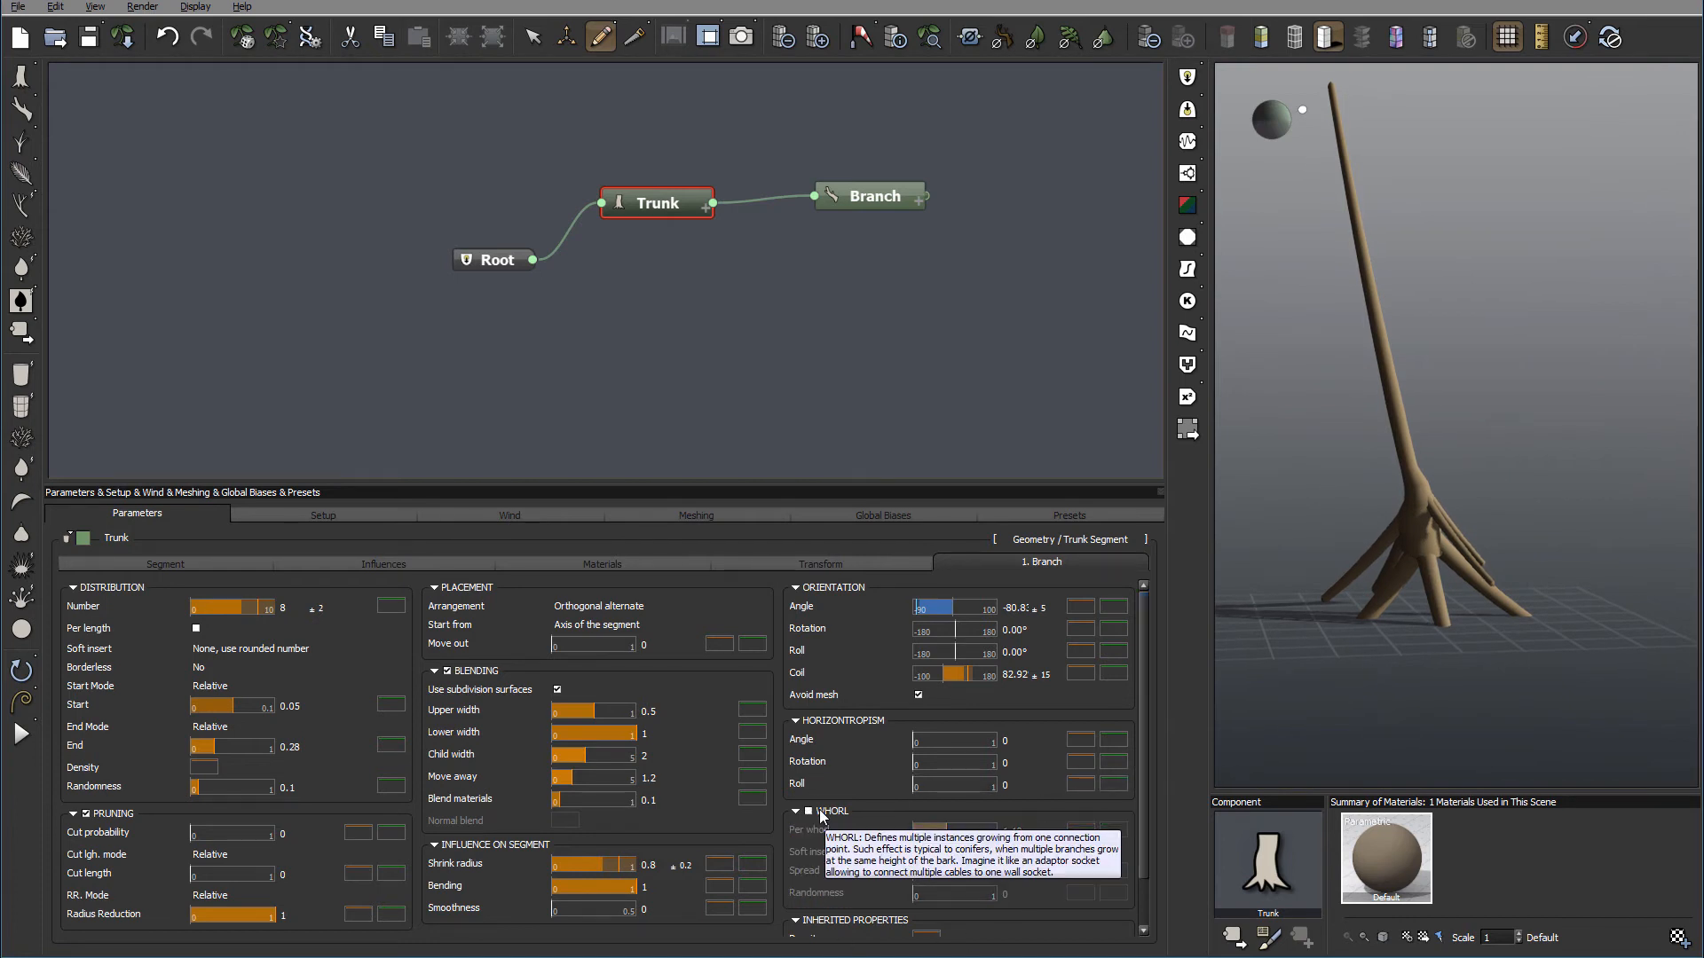
scroll(down, 3)
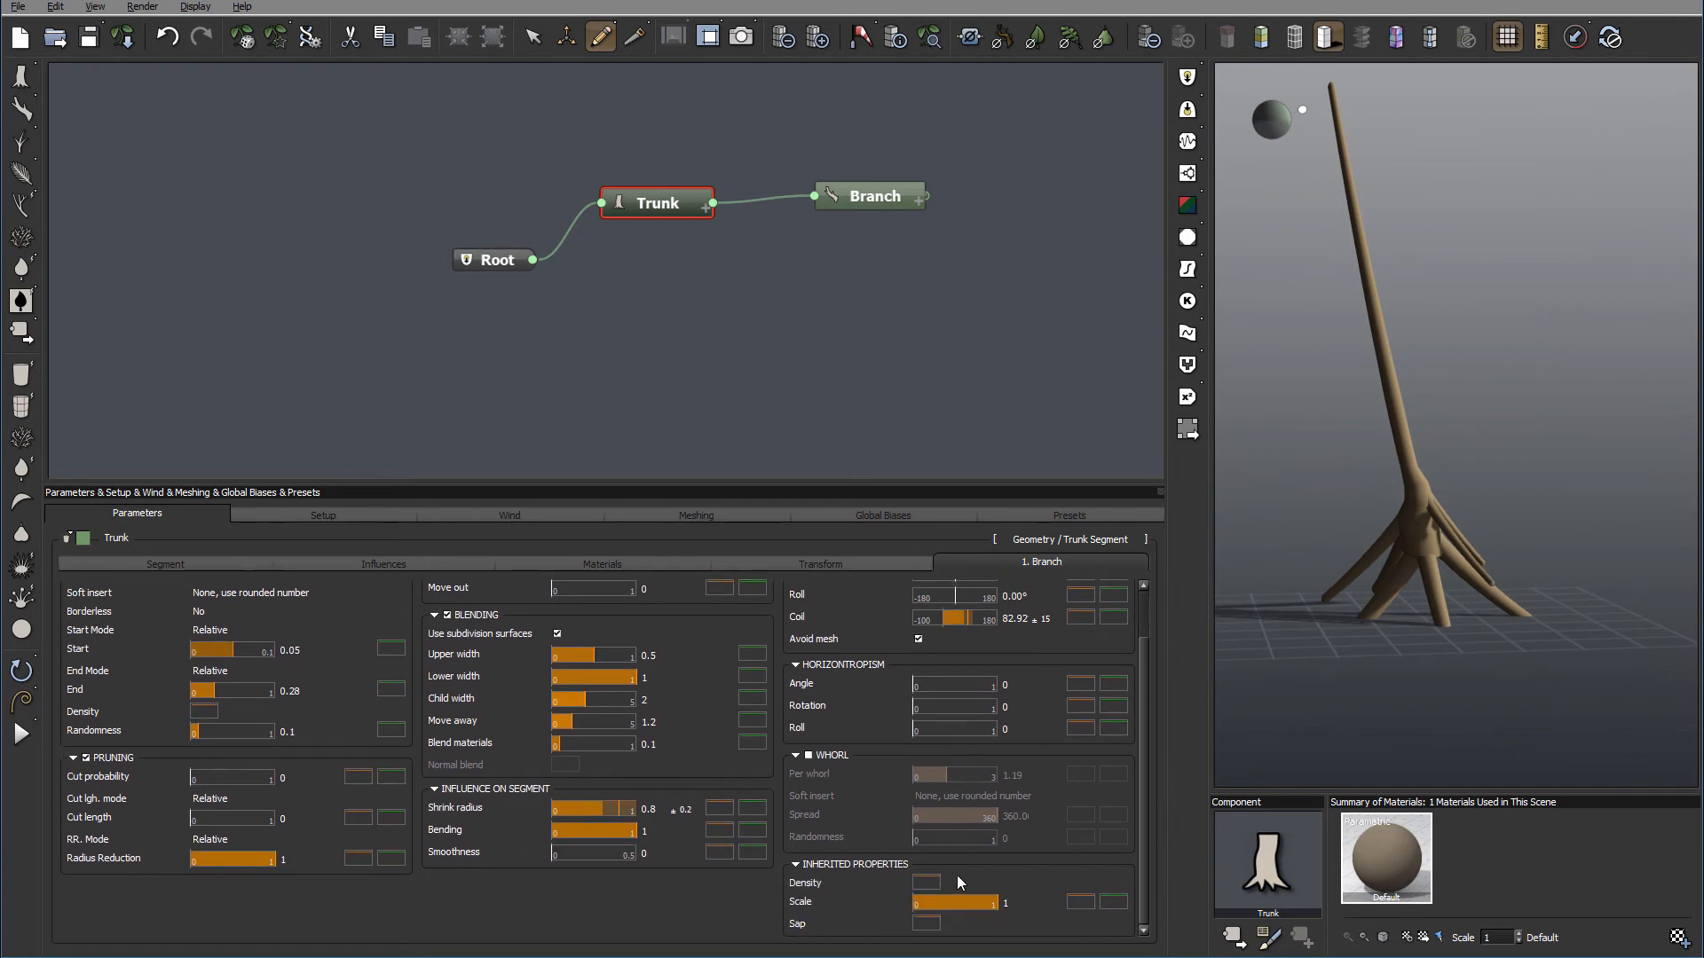
mouse_move(1018, 887)
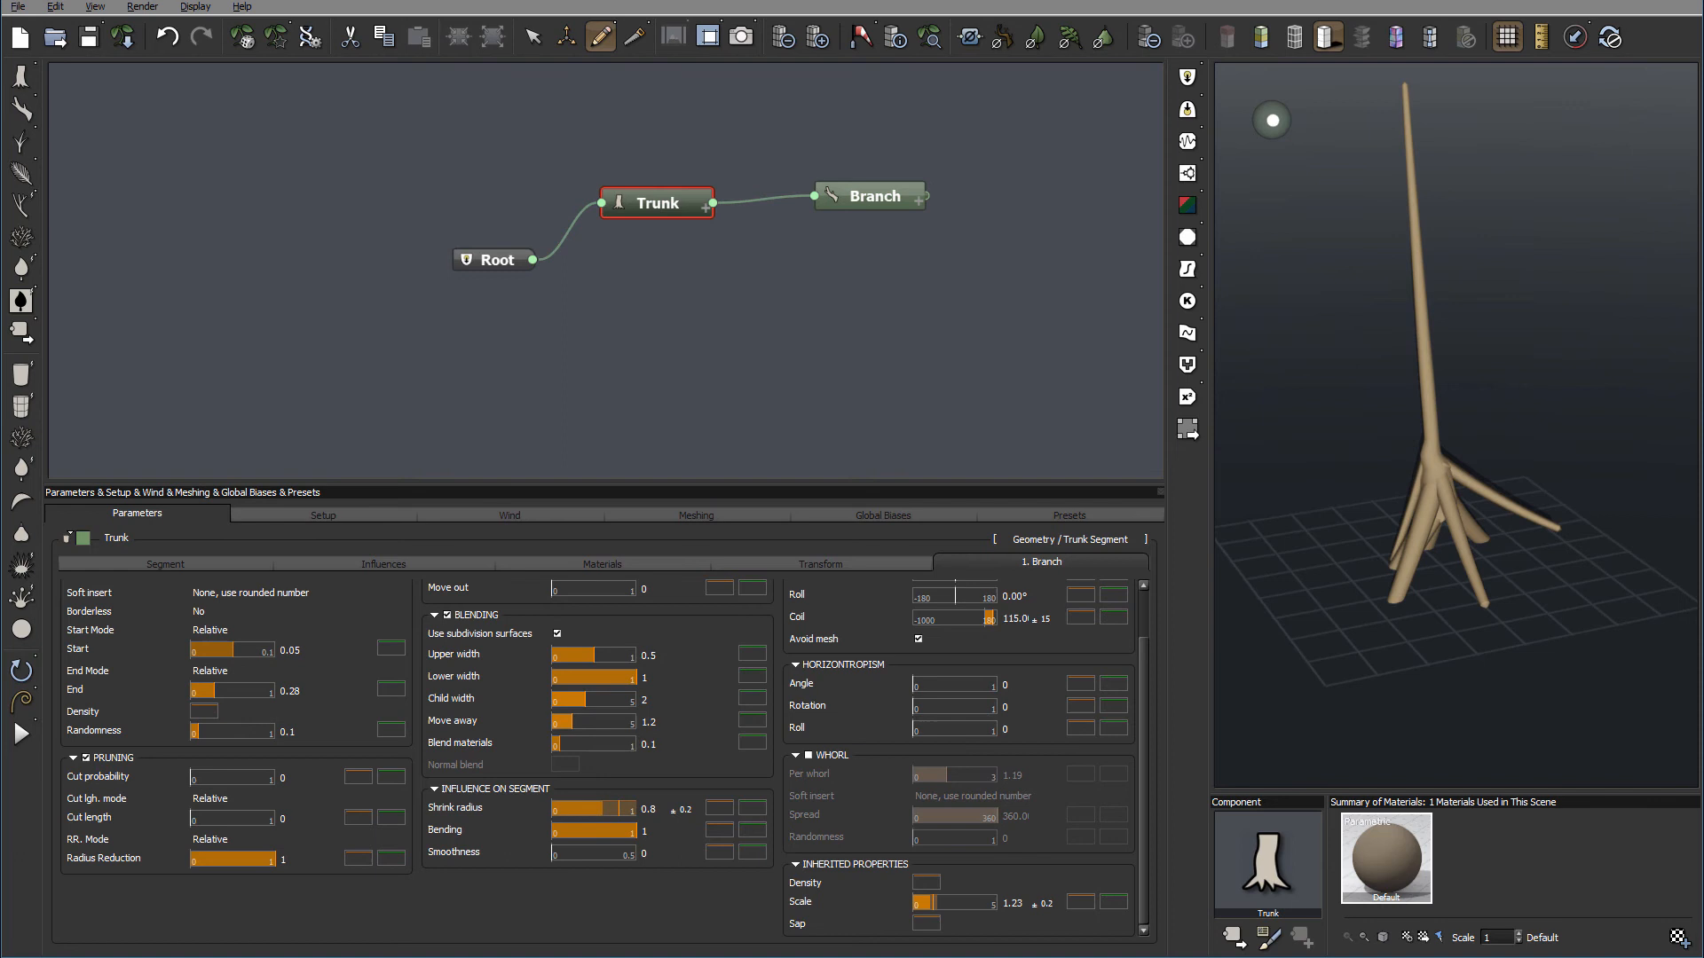
mouse_move(870, 231)
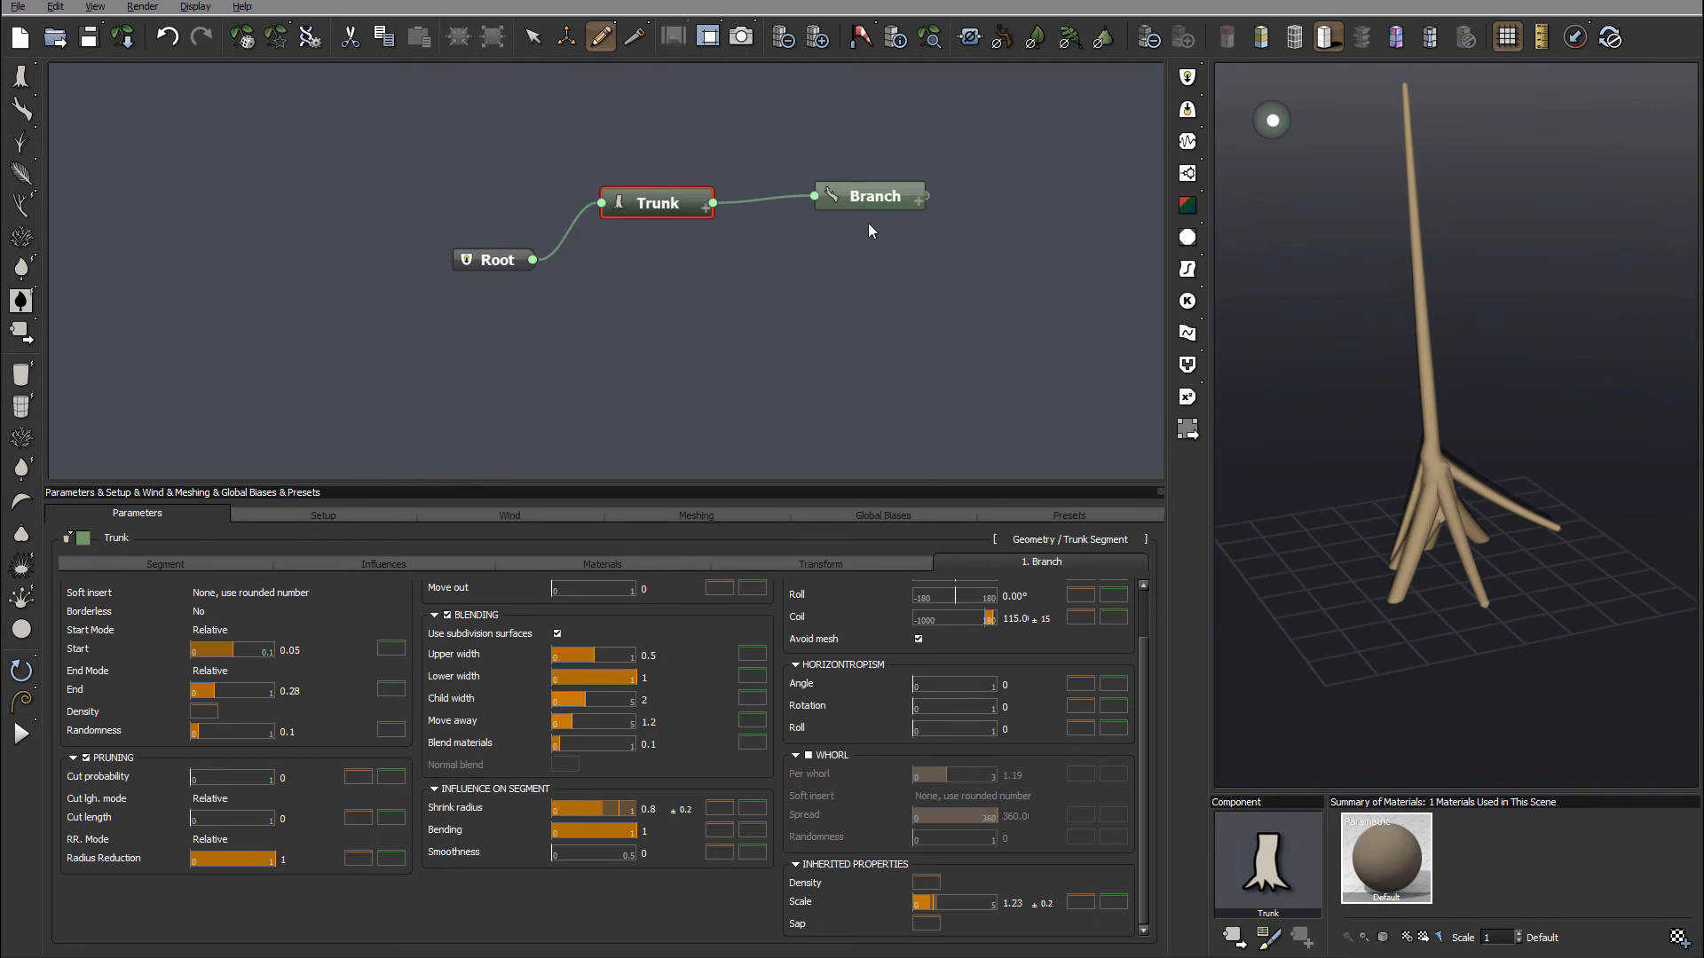
mouse_move(1397, 231)
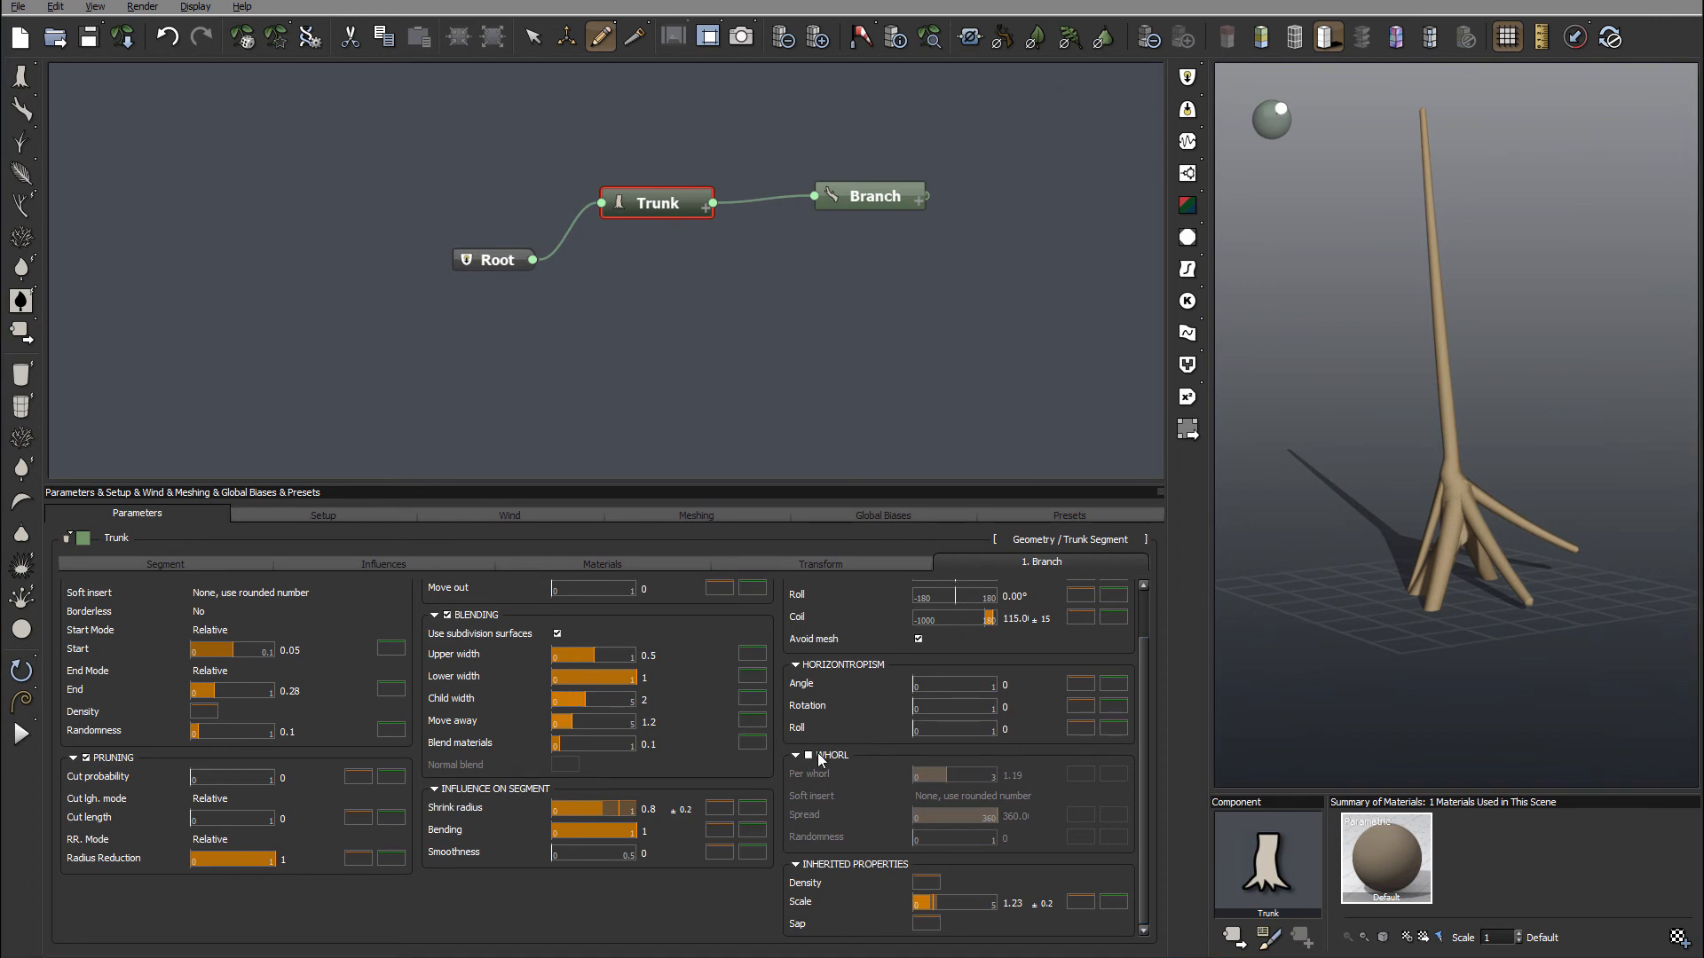
Enable WHORL grouping for the roots and turn off blending into the trunk
click(810, 755)
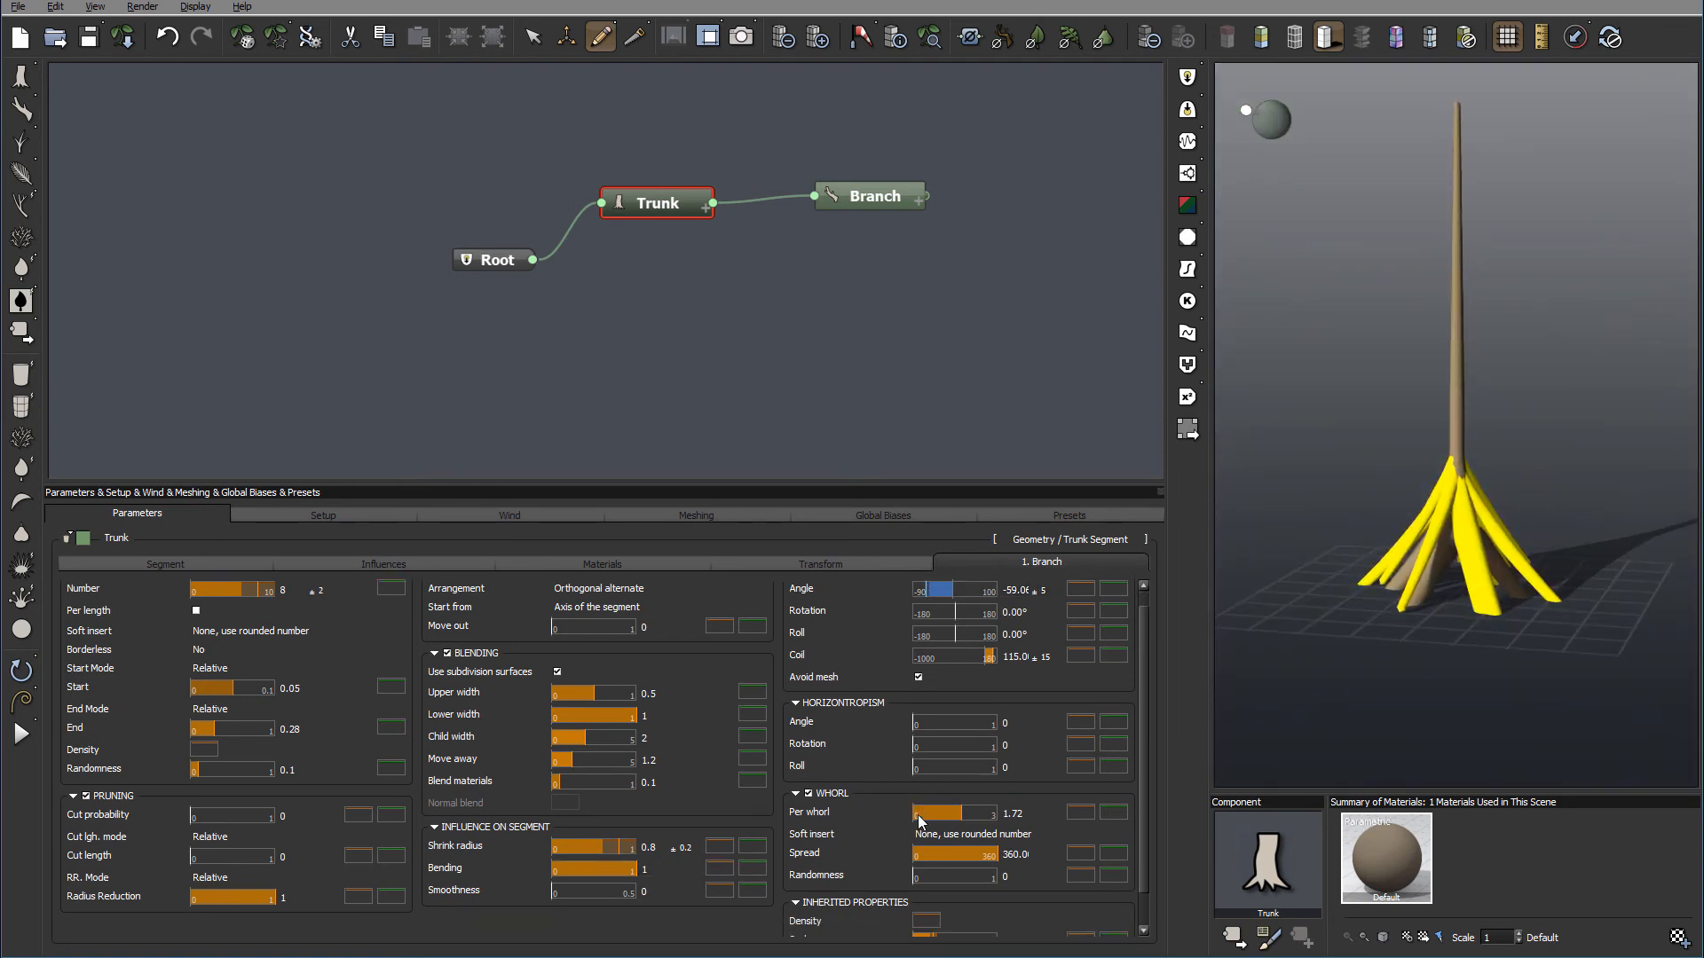
scroll(down, 3)
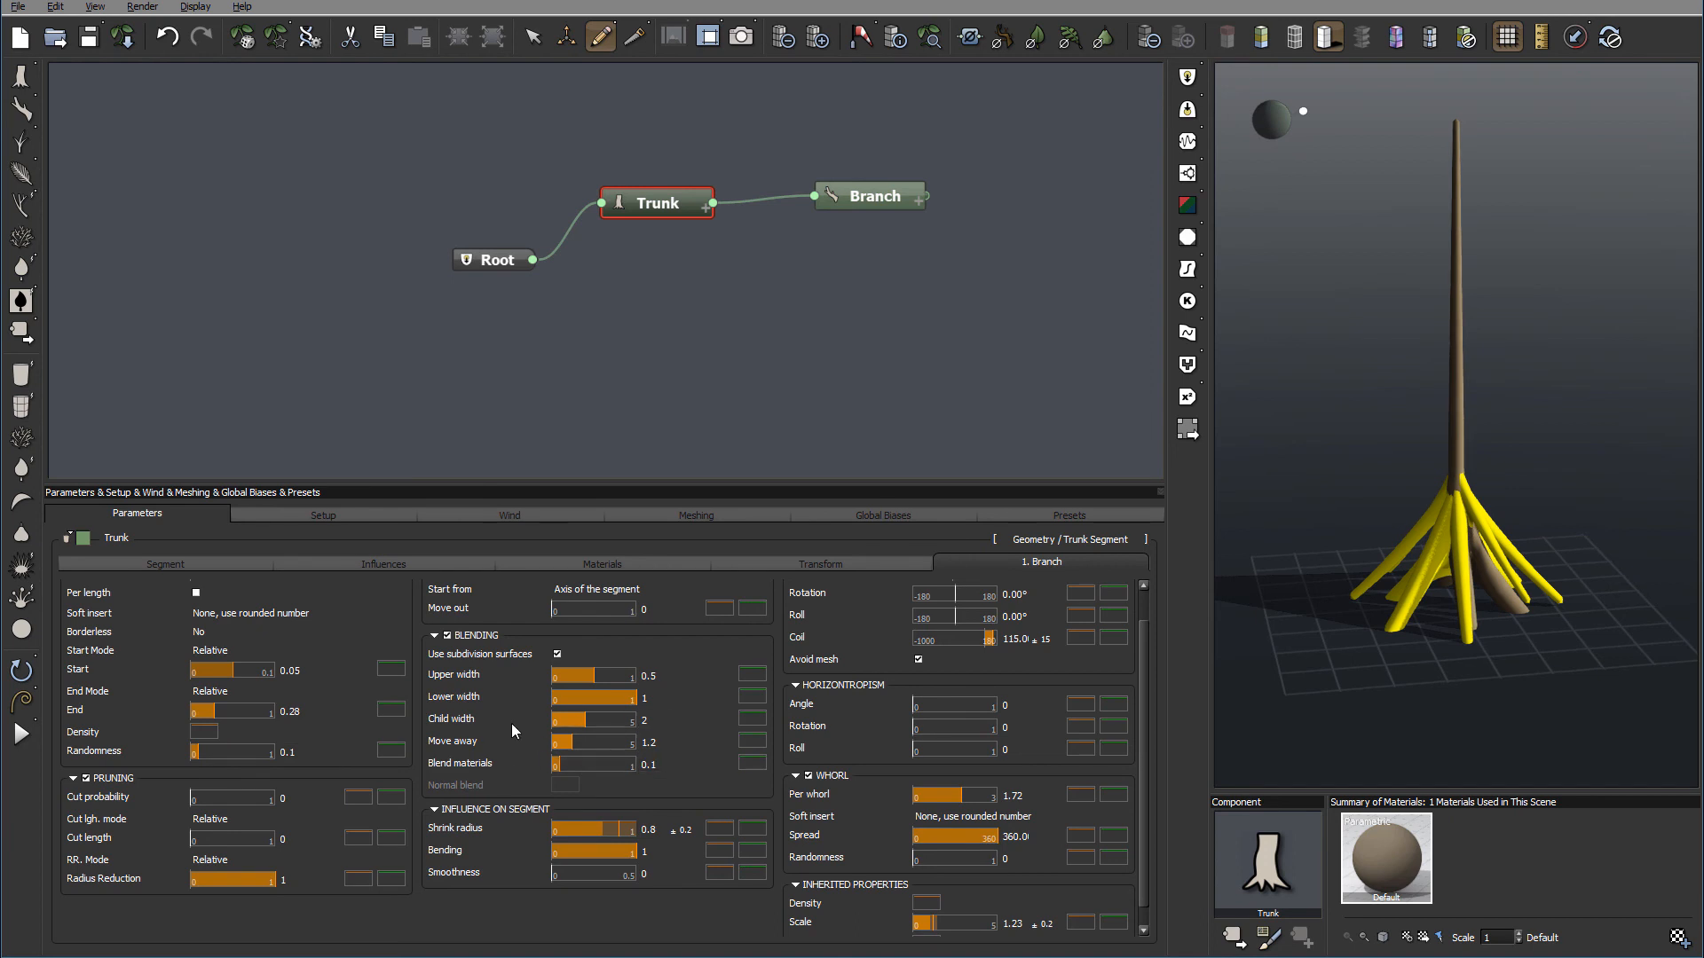
click(557, 653)
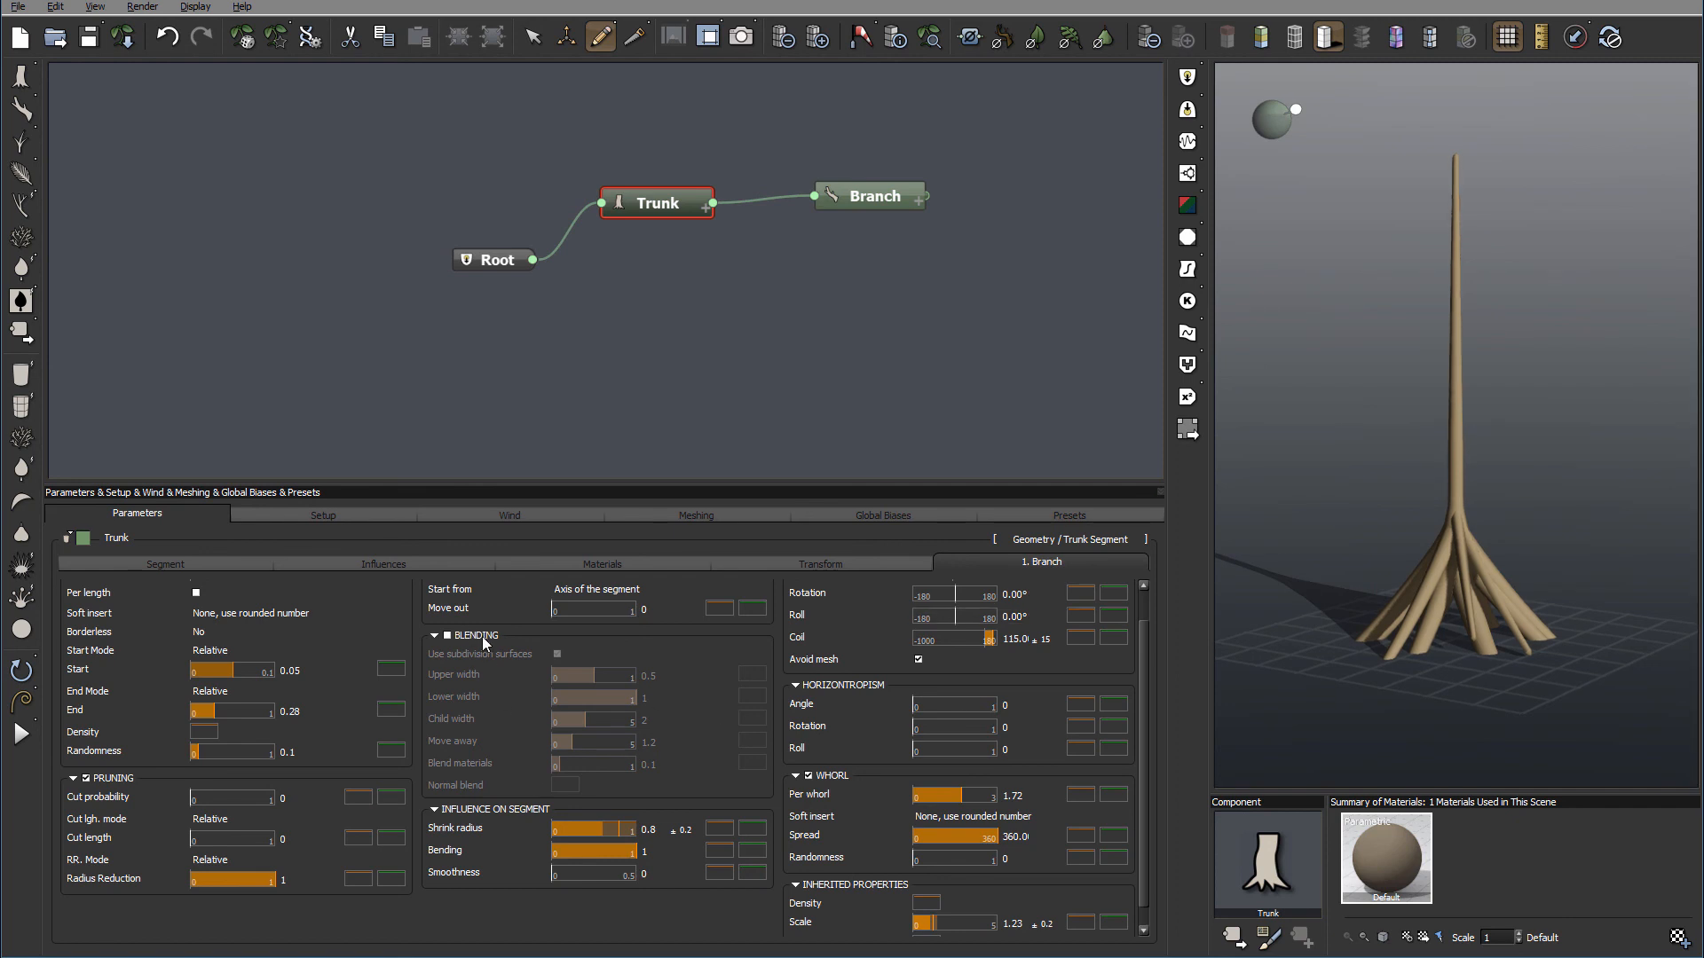
click(1113, 637)
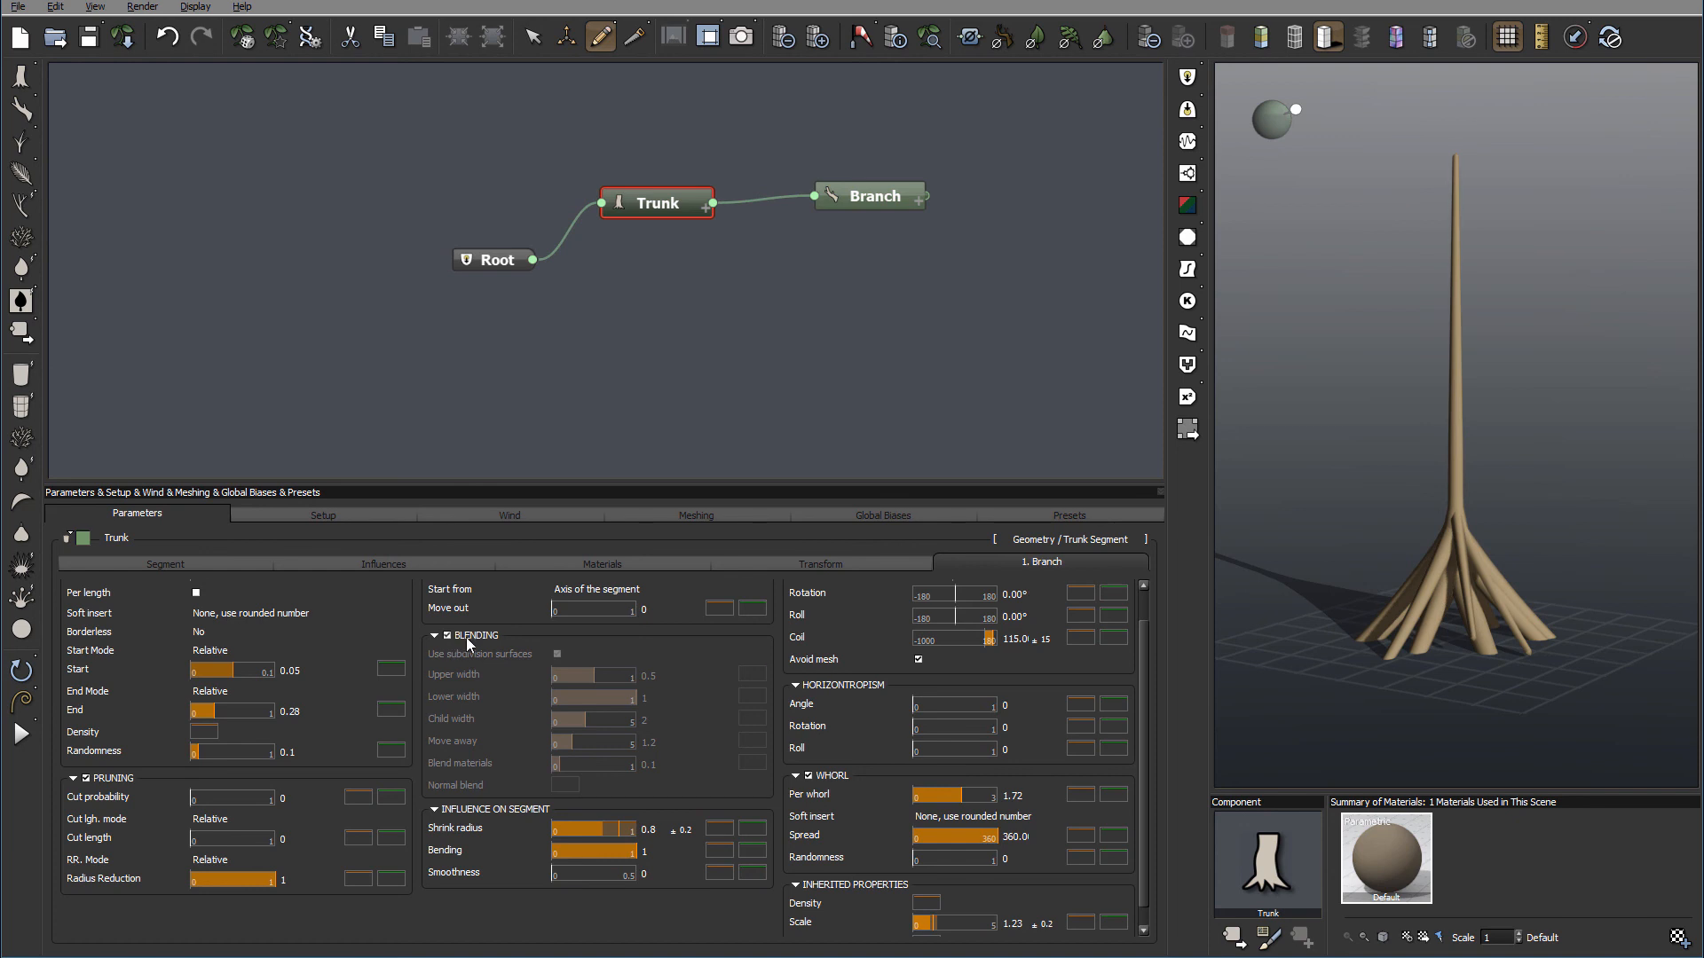
click(555, 653)
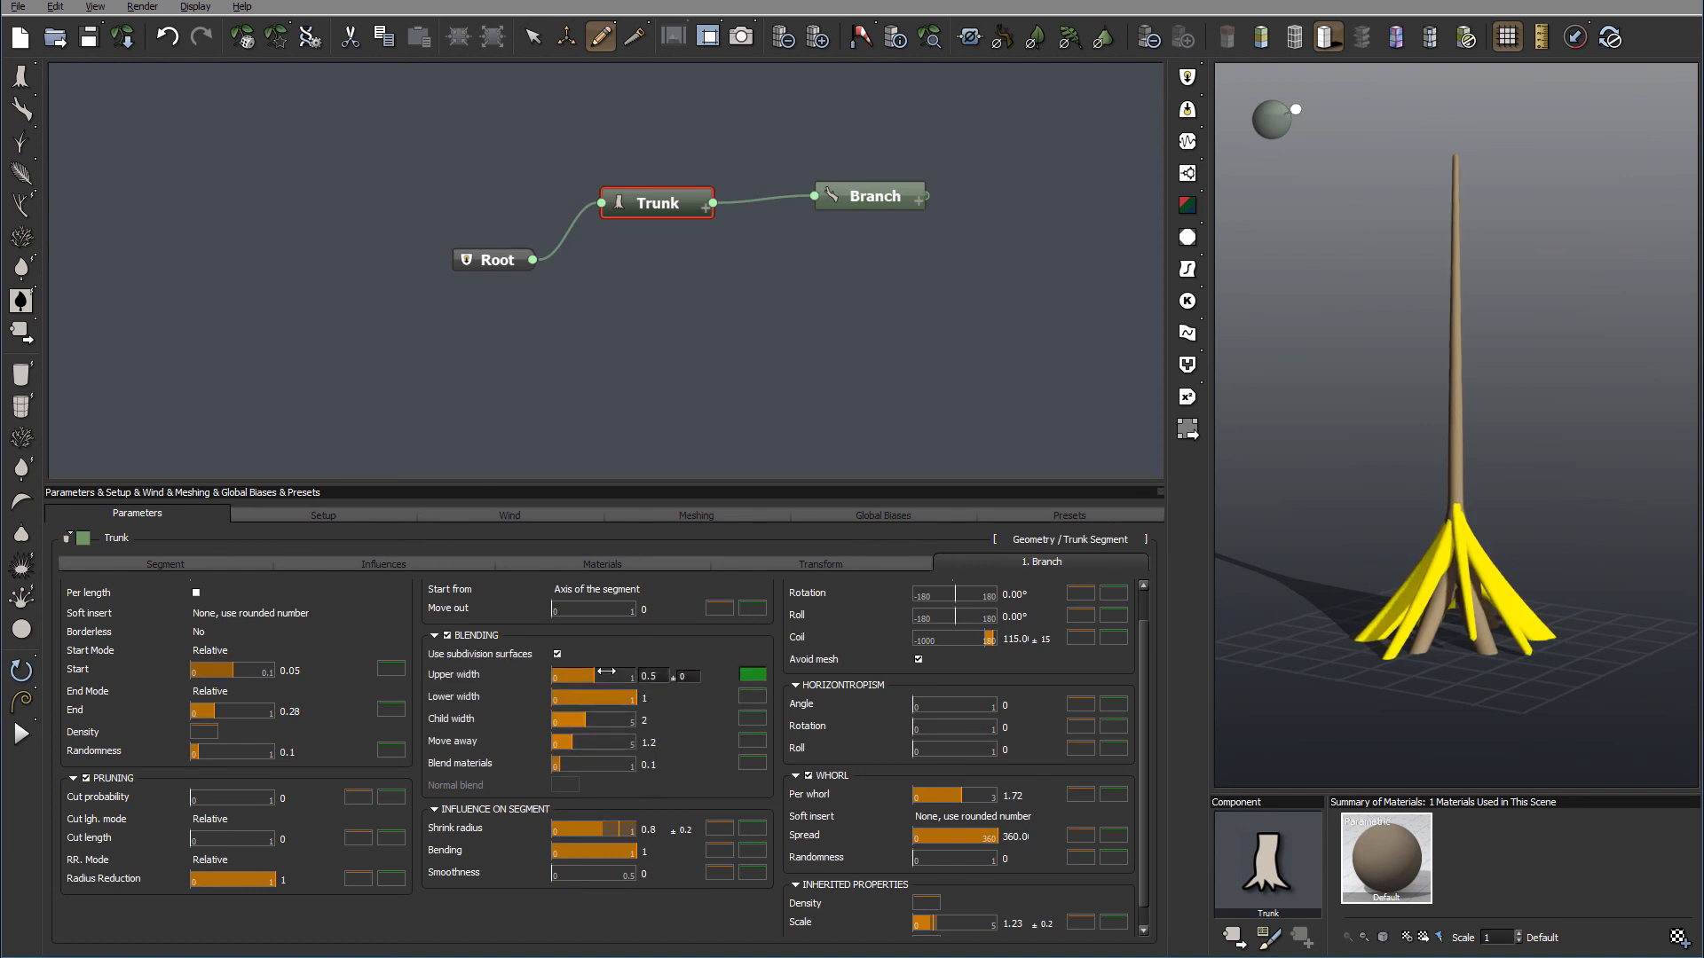